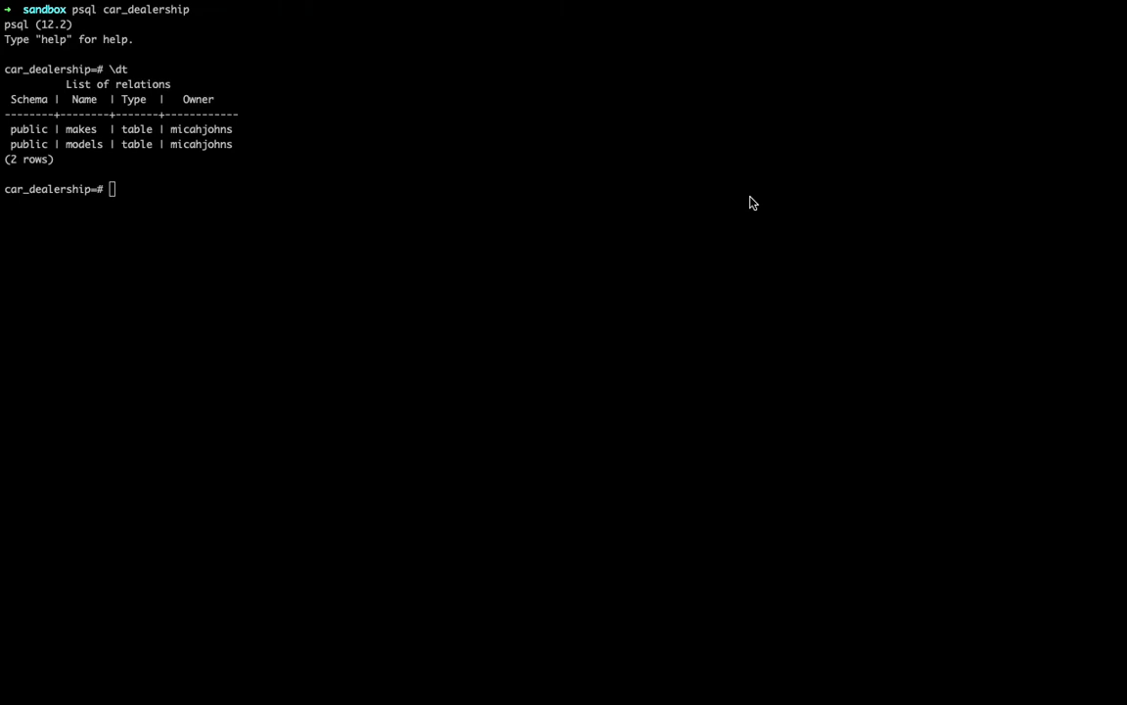
mouse_move(566, 211)
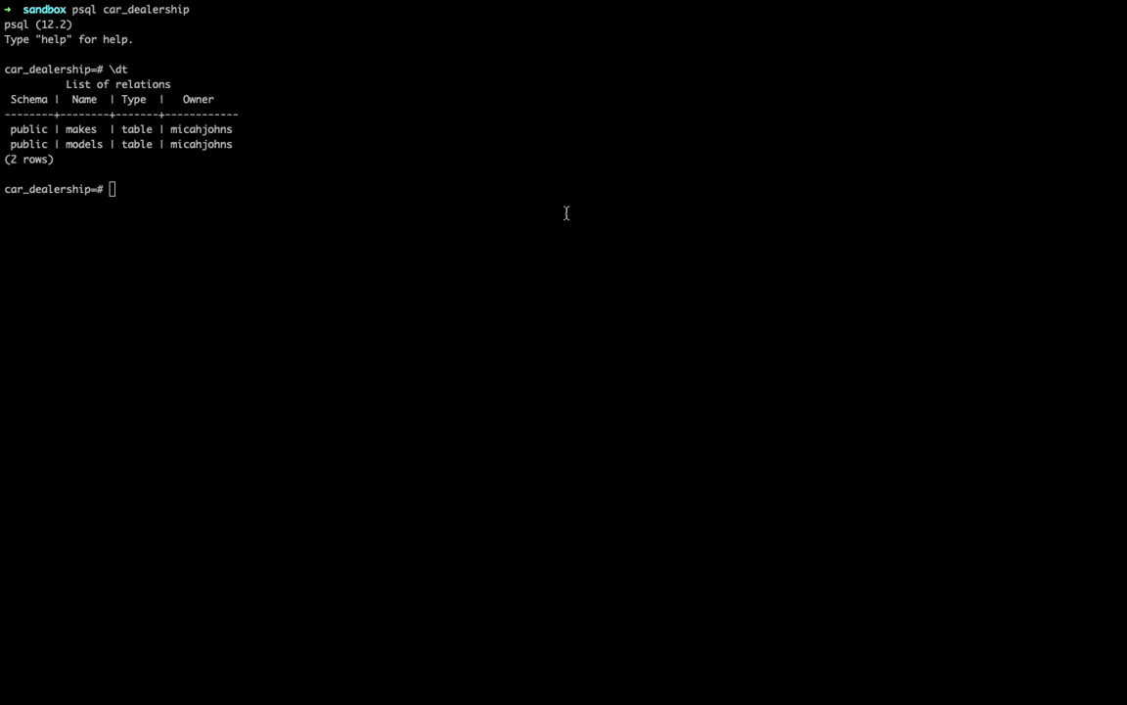
List every row of the makes table with SELECT * FROM makes.
type("SELECT * FROM")
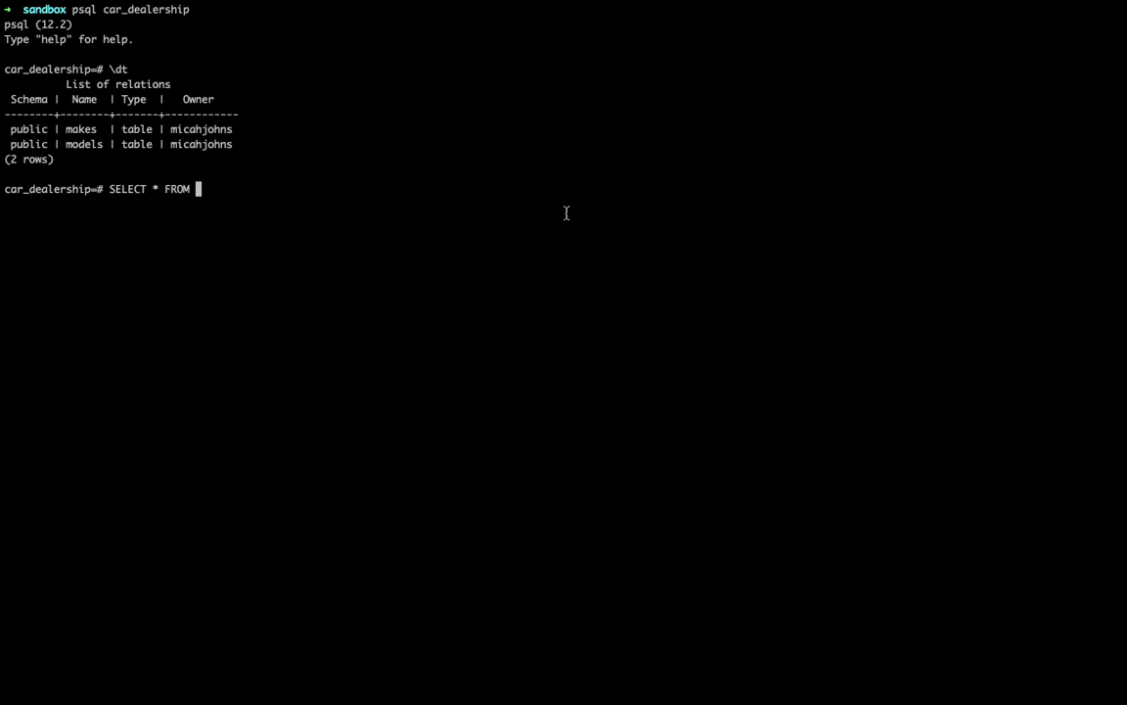
type("make")
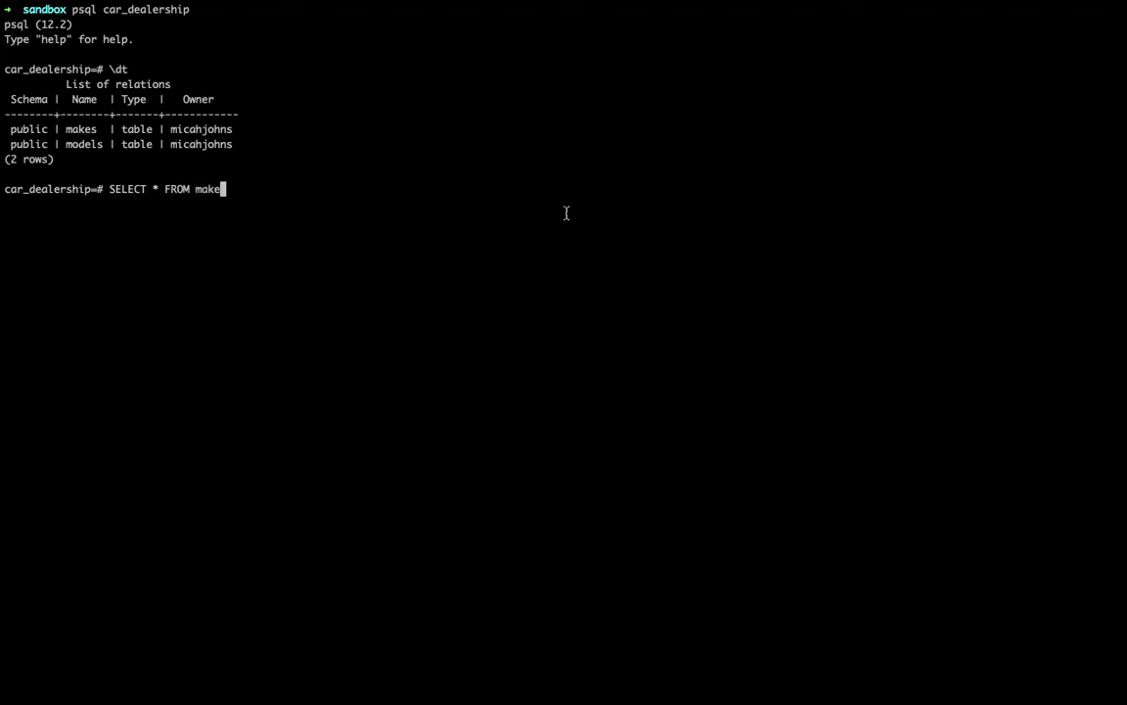
key("Return")
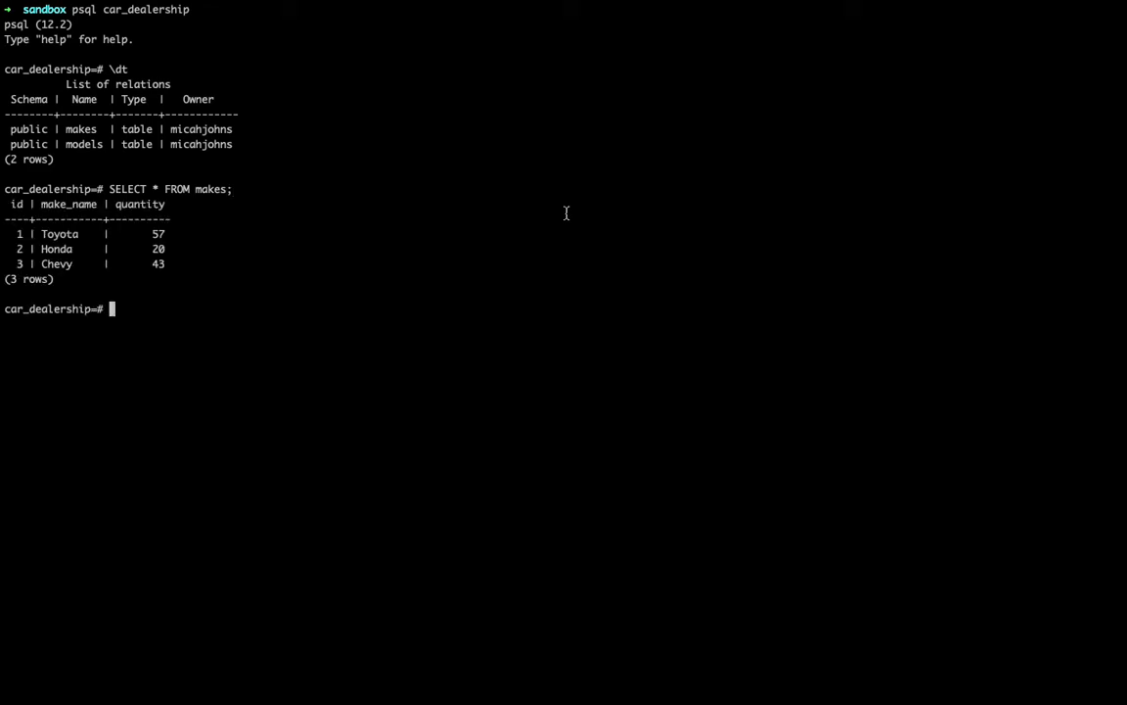
Filter makes to only the row where make_name = 'Chevy'.
type("SELECT * FROM makes")
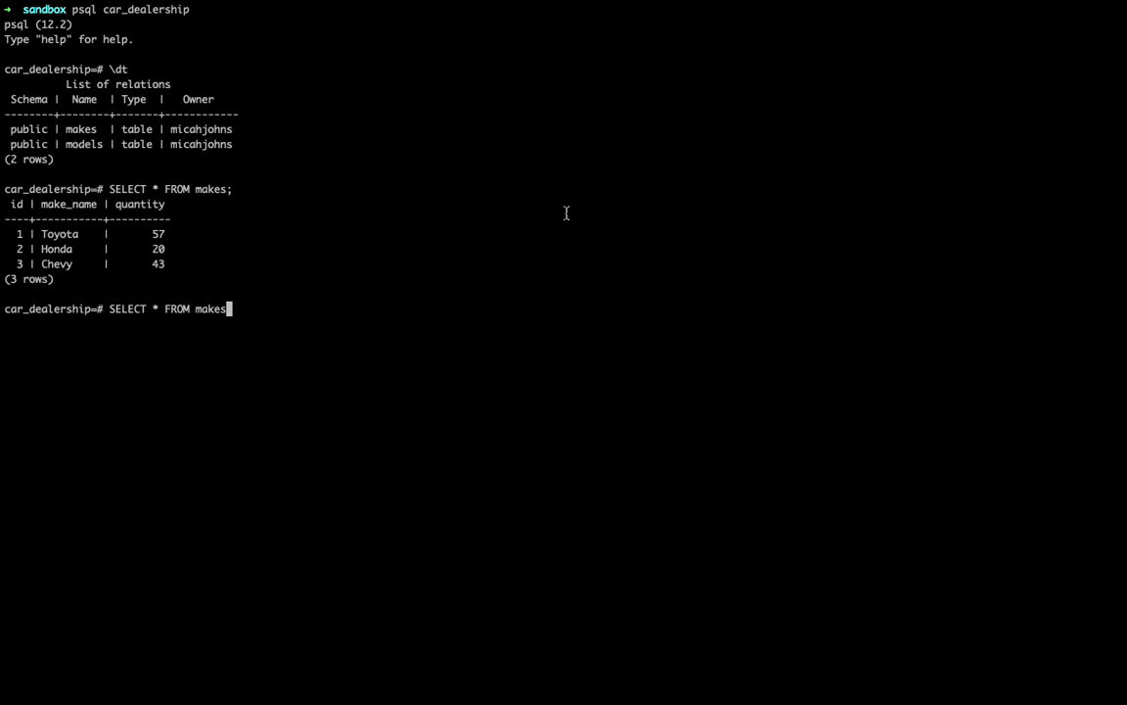
type("WHERE")
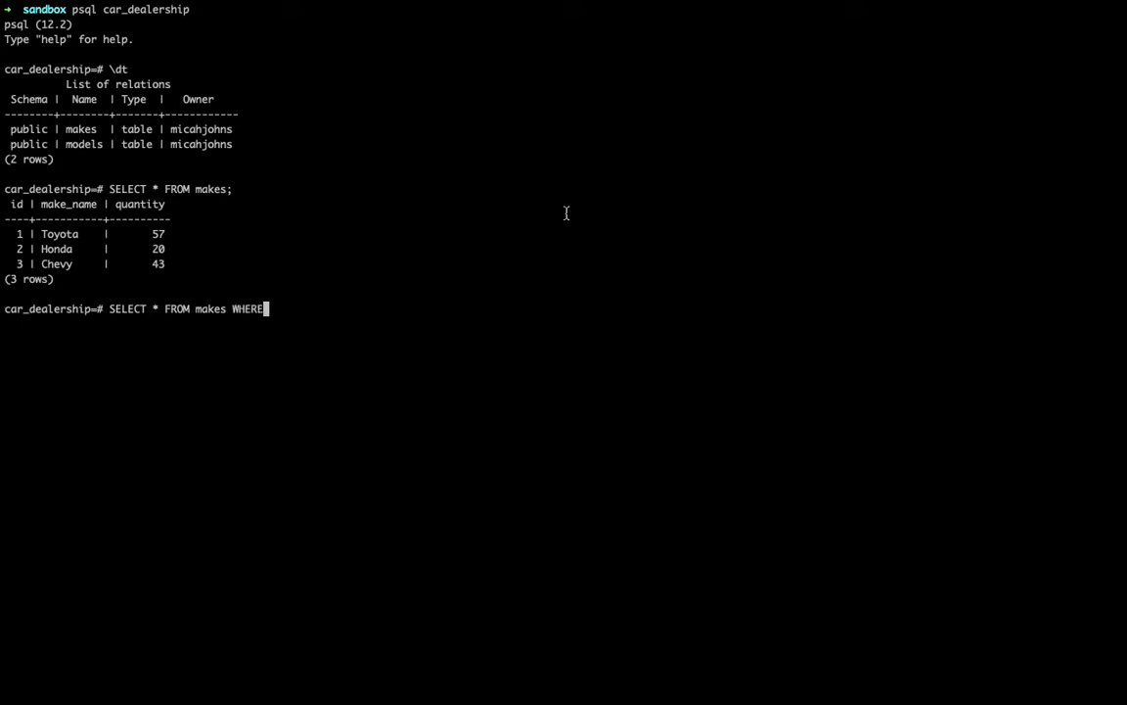
type("mak")
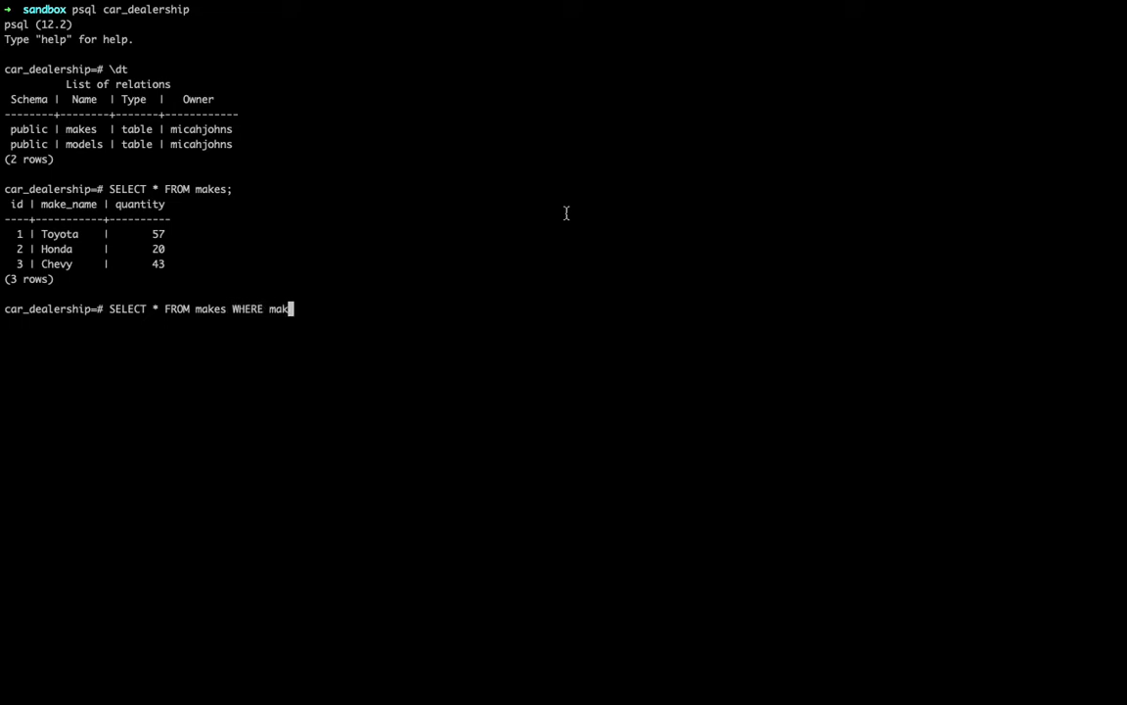
type("e_name = '")
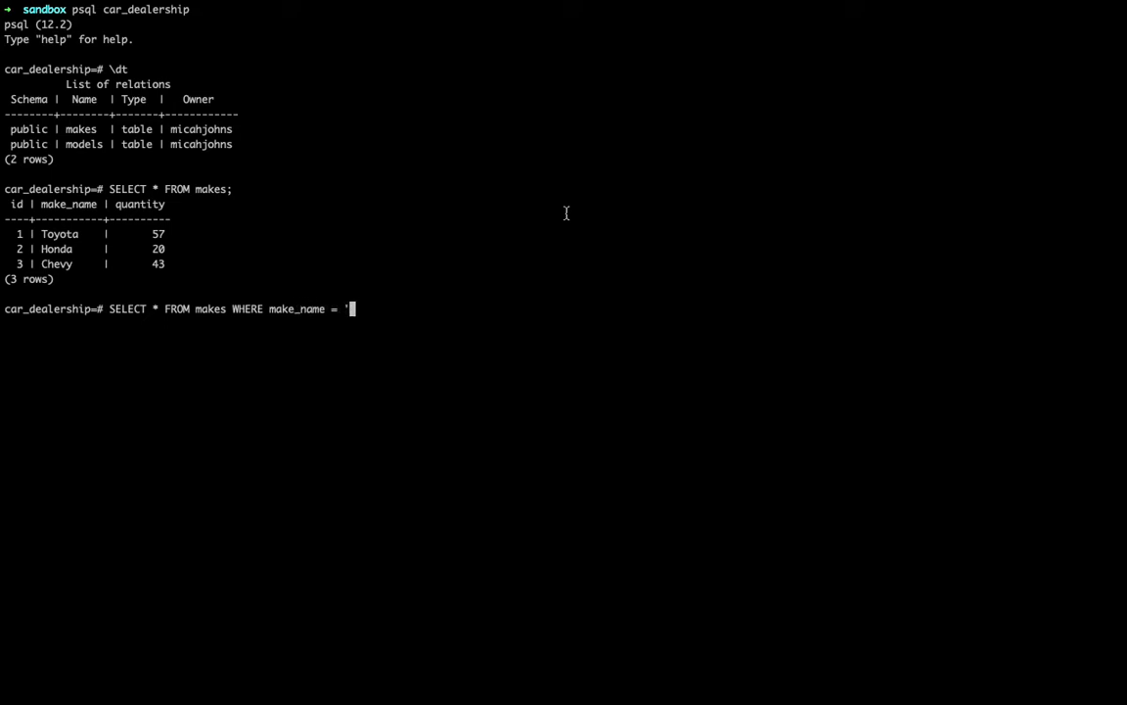
type("Chevy';")
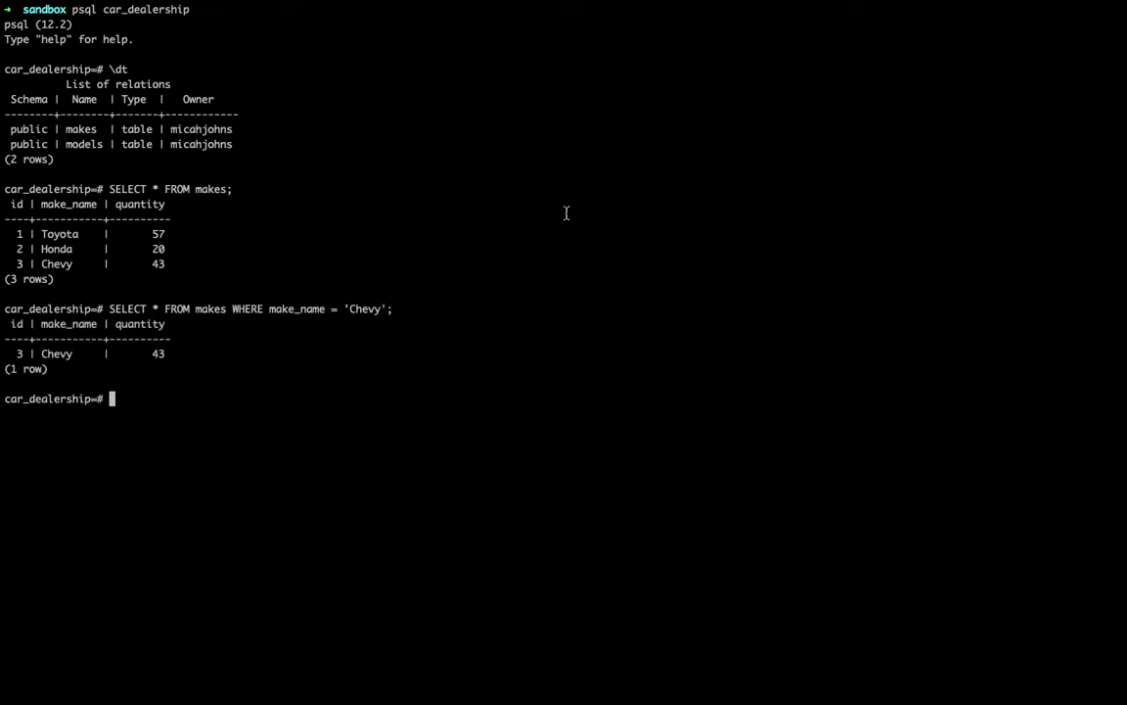
type("SELECT")
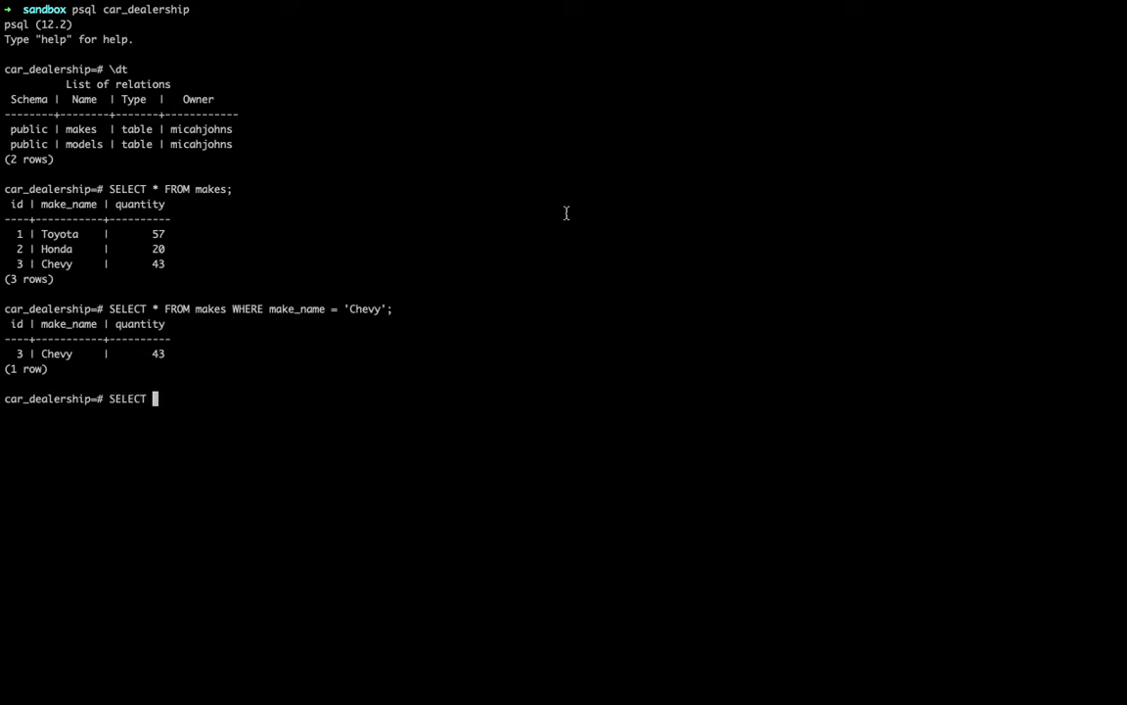
Query only the id column, then only the make_name column, from makes.
type("id FROM makes;")
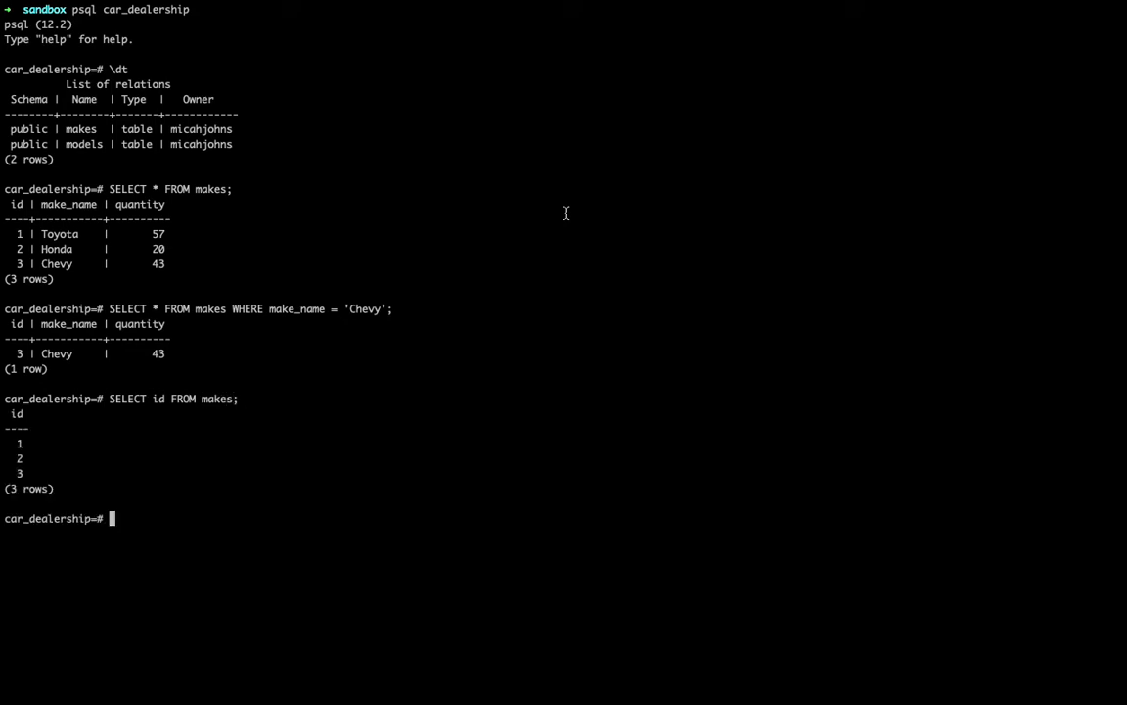
type("SELECT")
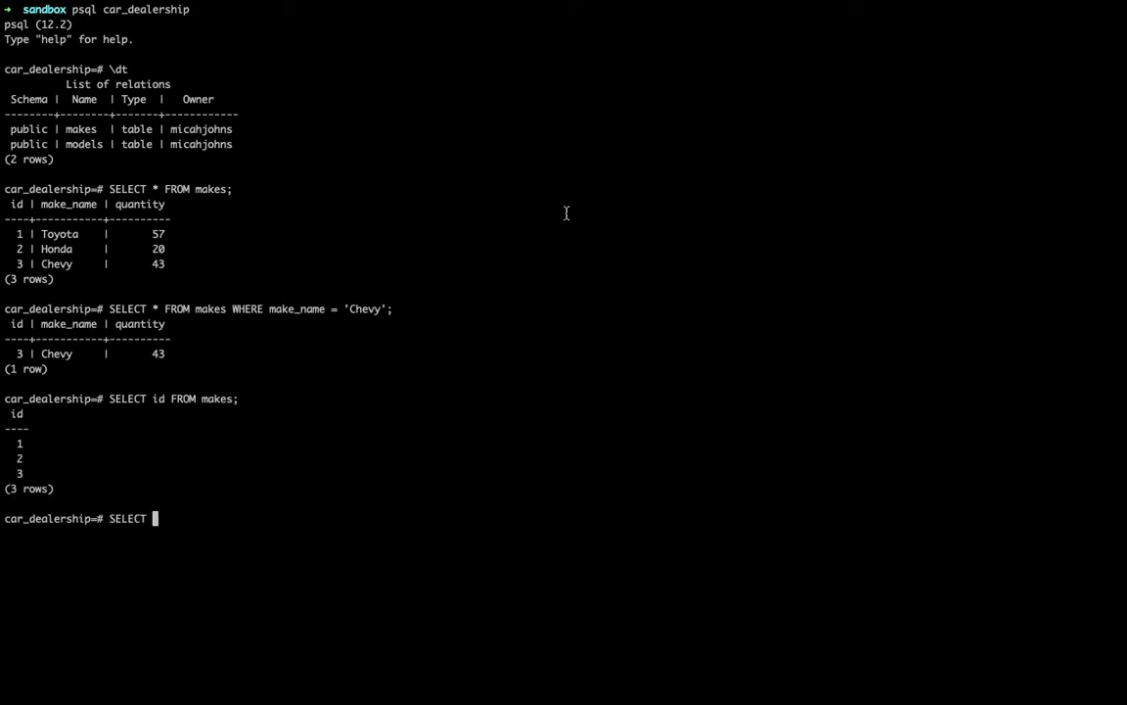
type("make_name")
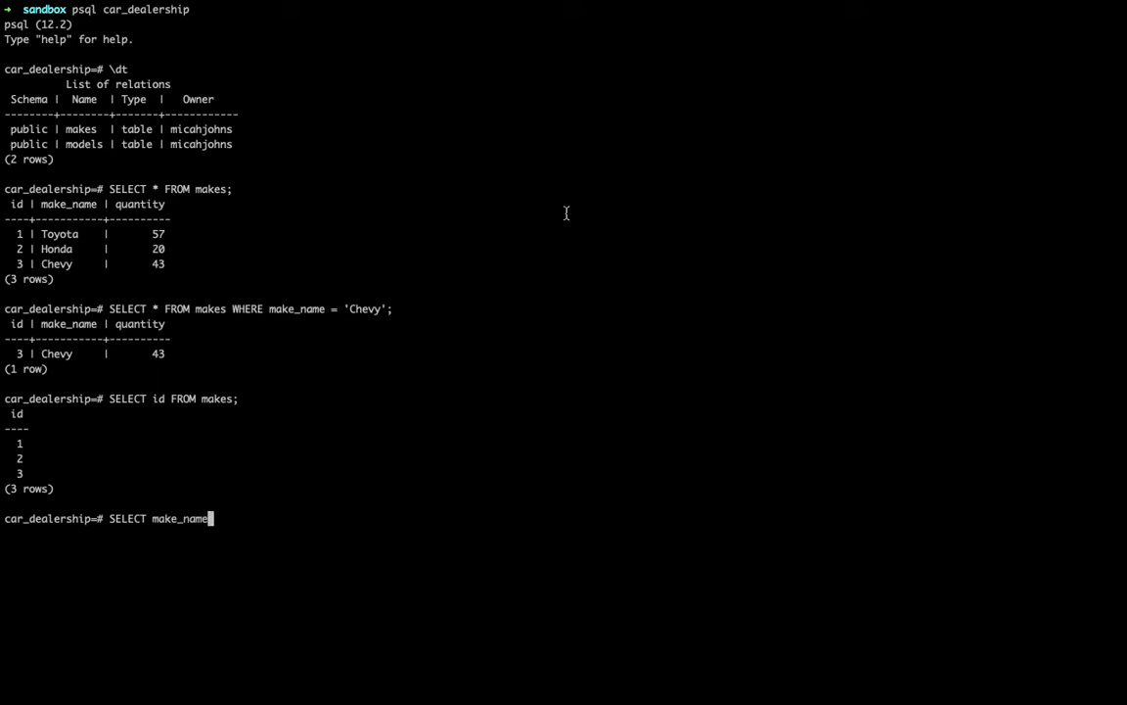
type("FROM make")
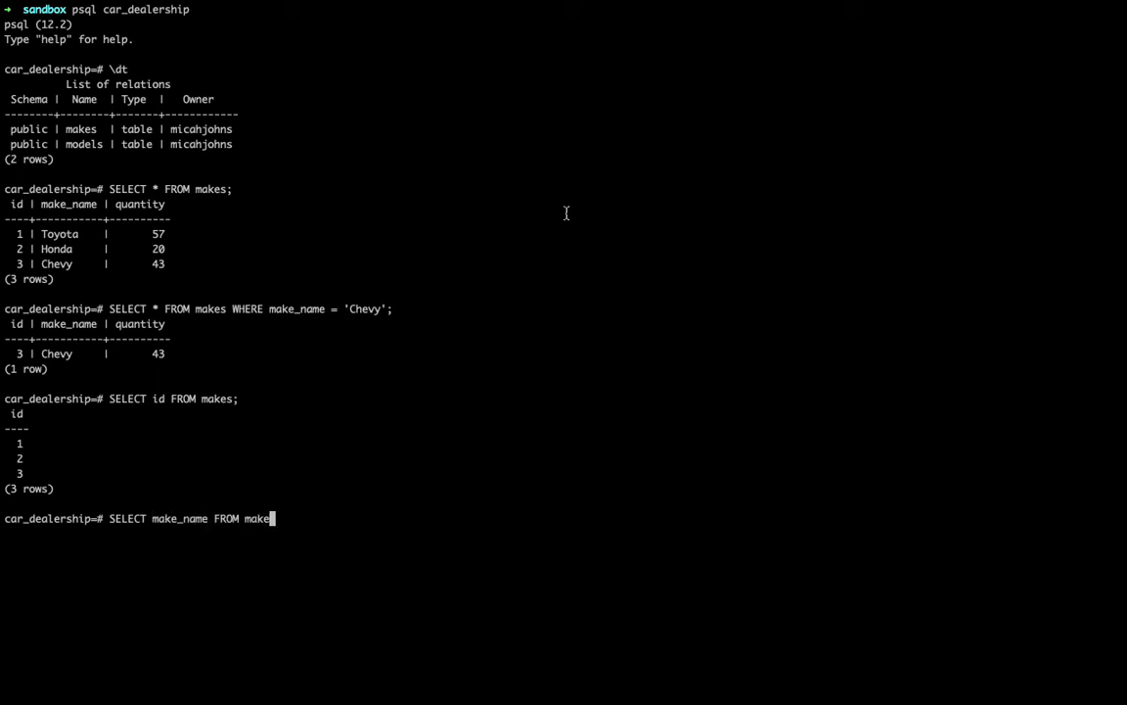
key("Return")
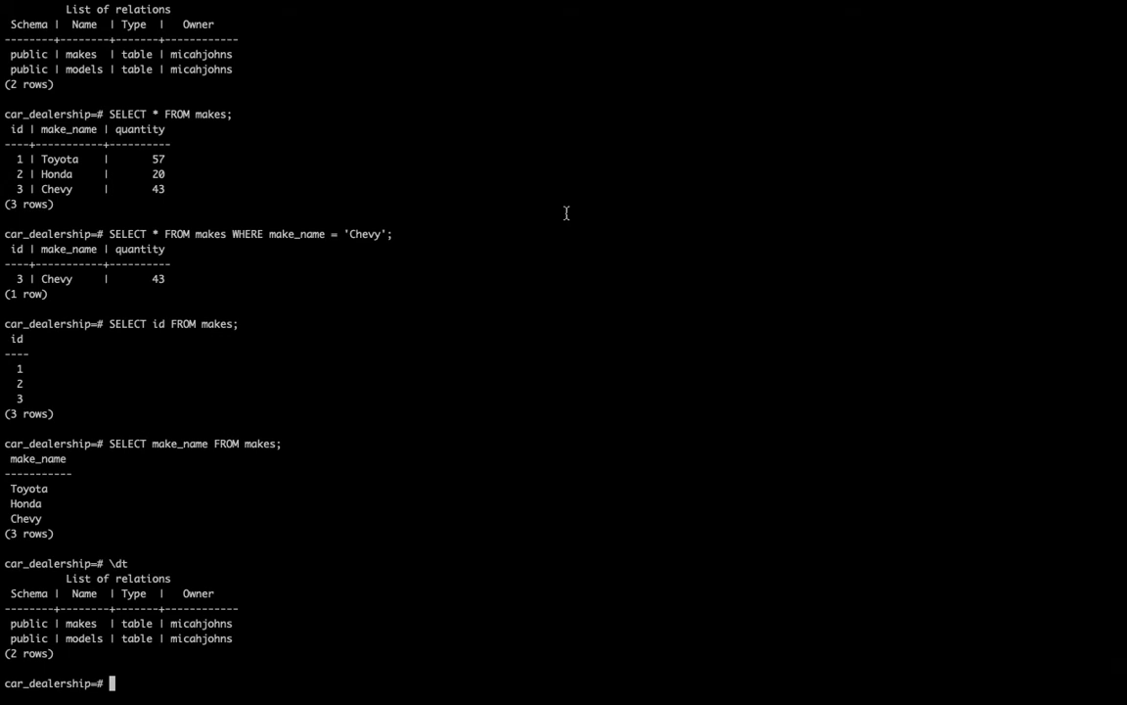
Show all rows of makes and of models, revealing the single Camry row with quantity 10.
type("S")
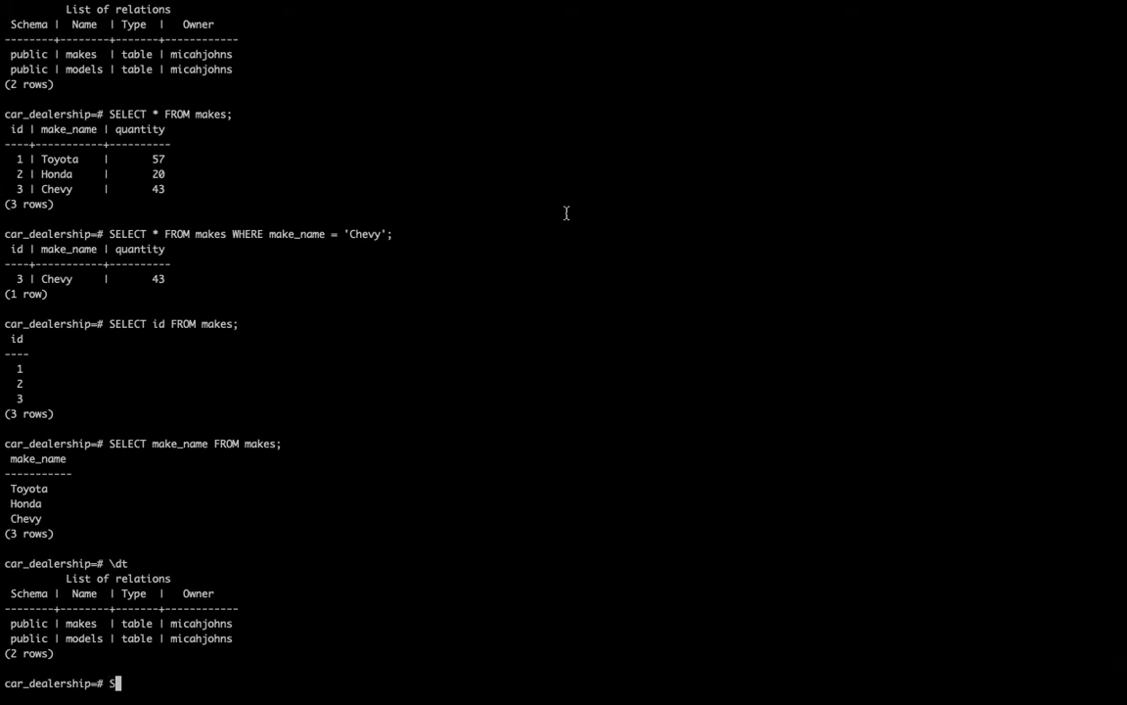
type("ELECT *")
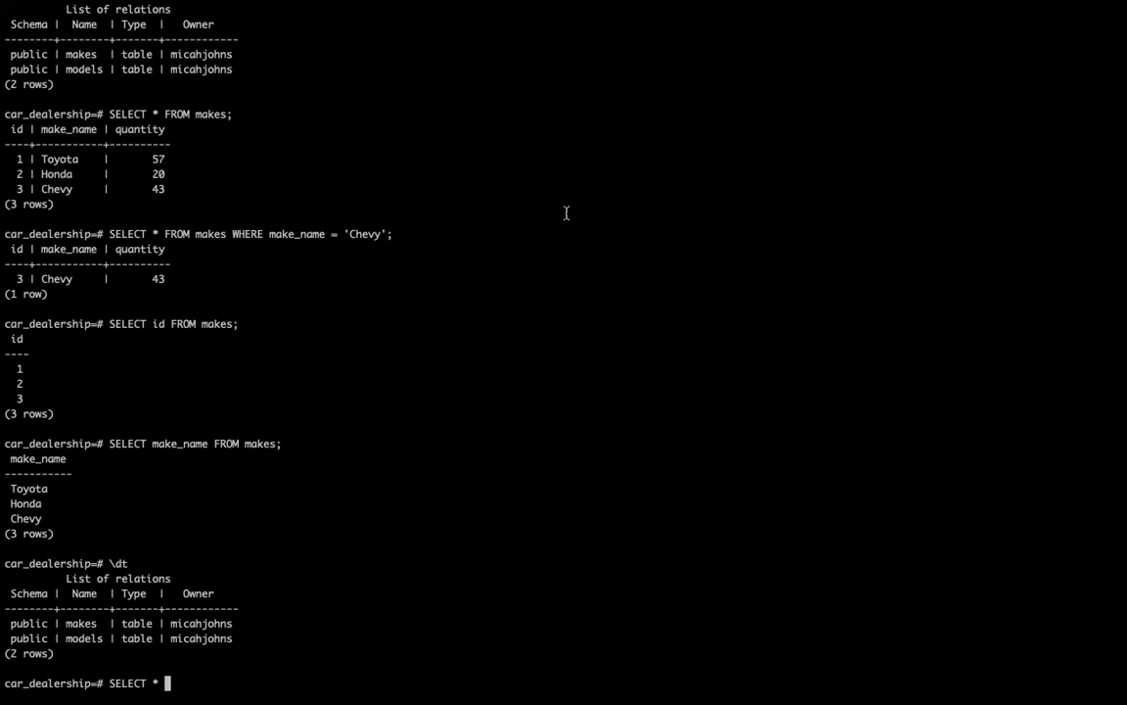
type("FRO")
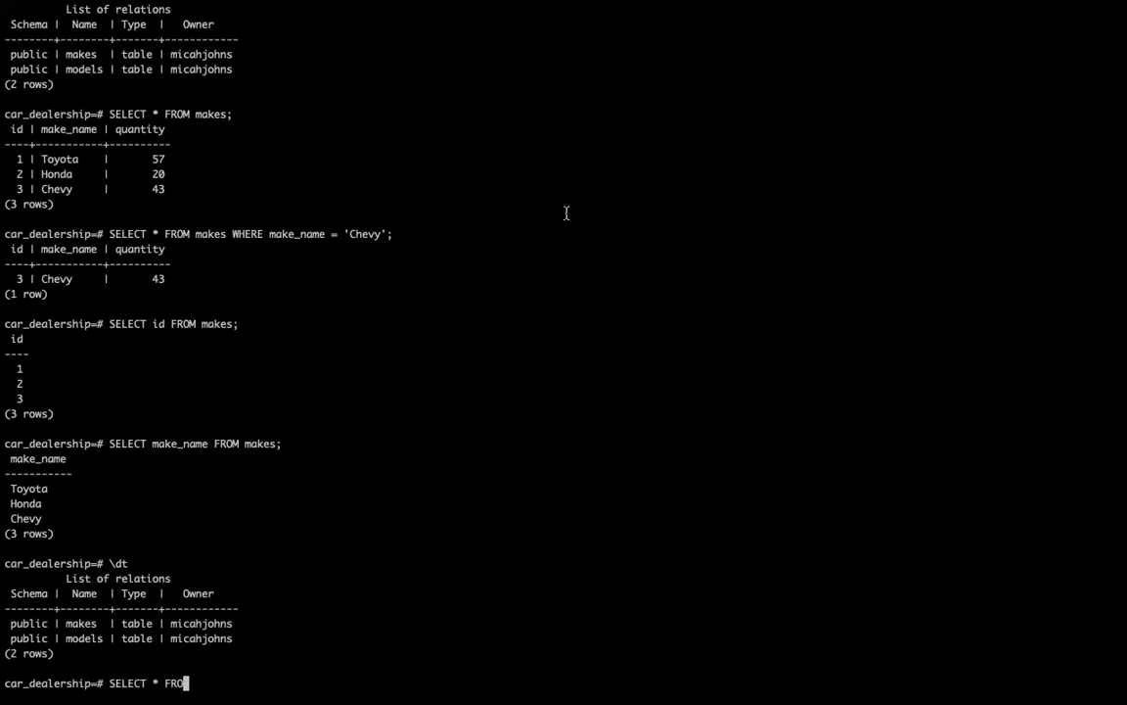
key("Return")
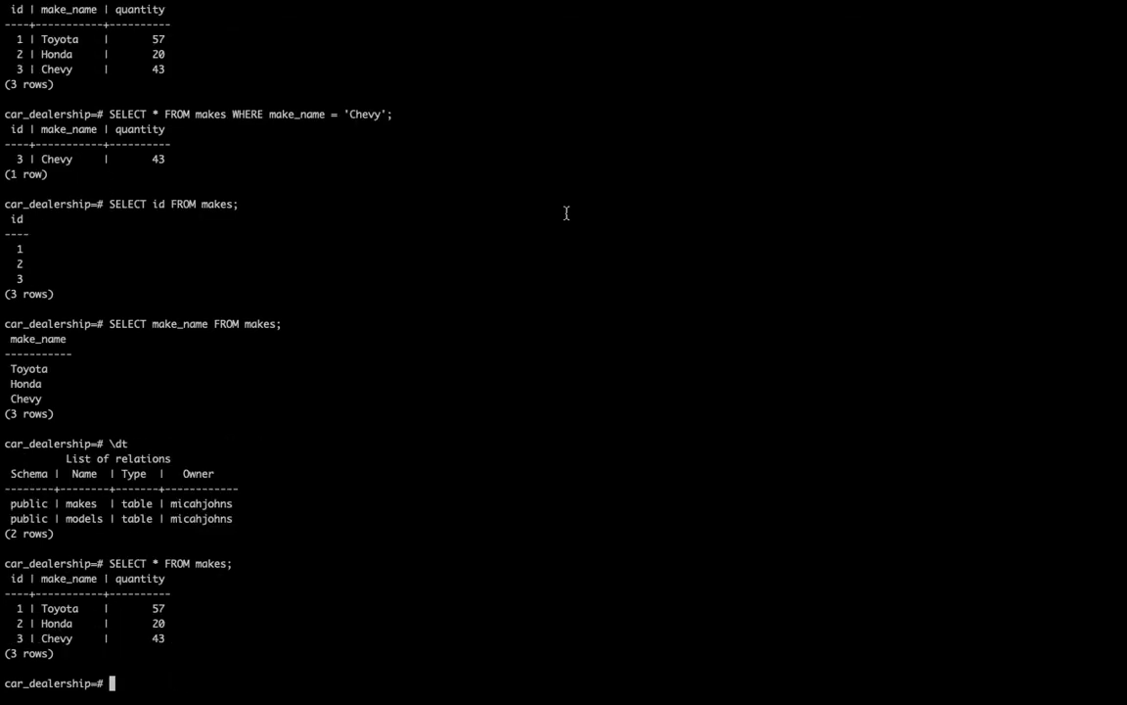
type("SELECT * FROM make")
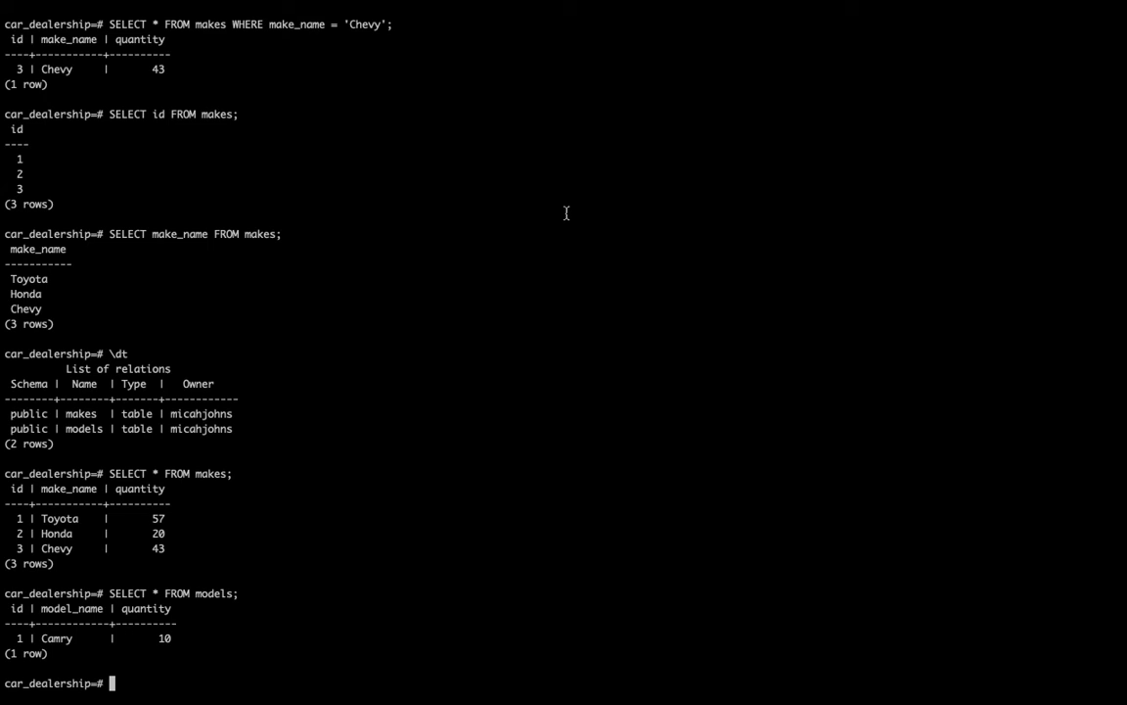
type("ALTER TABLE")
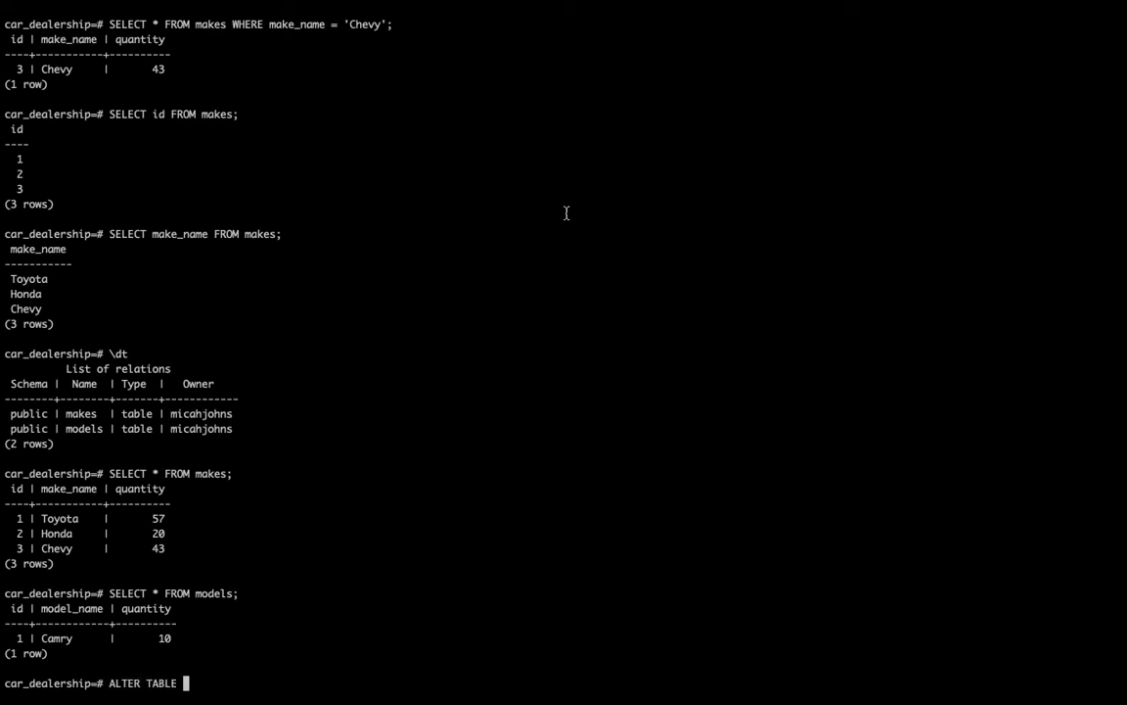
Begin ALTER TABLE models on a new line, clearing a mistakenly pasted SELECT.
type("model")
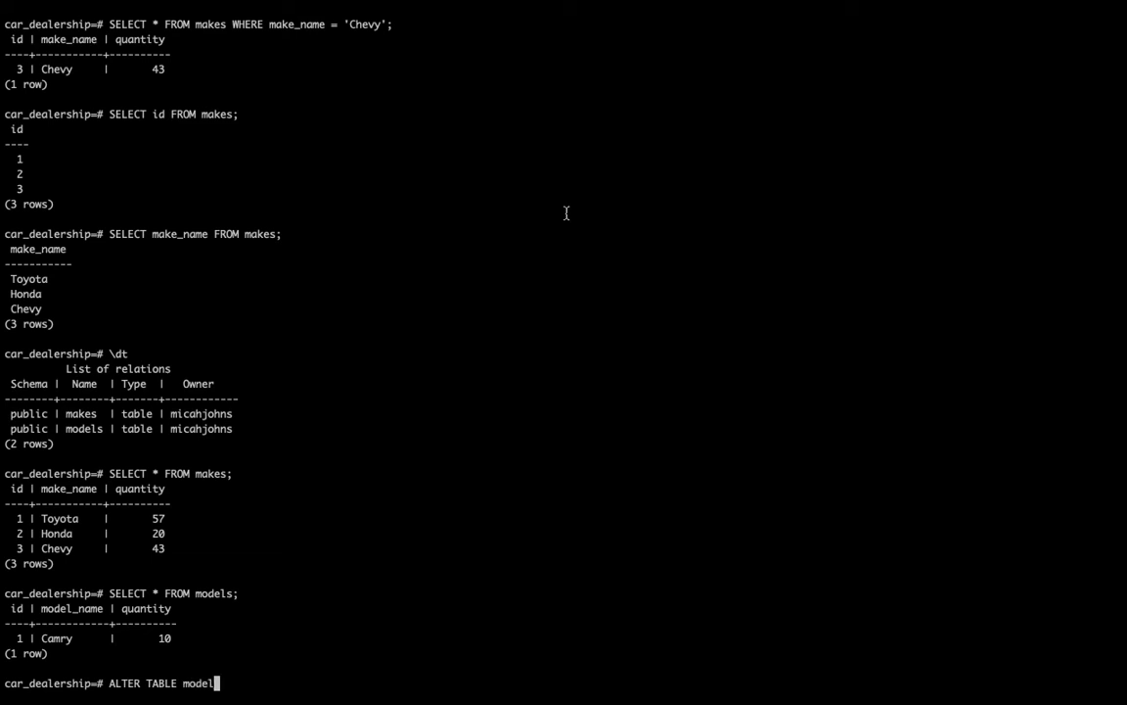
type("s")
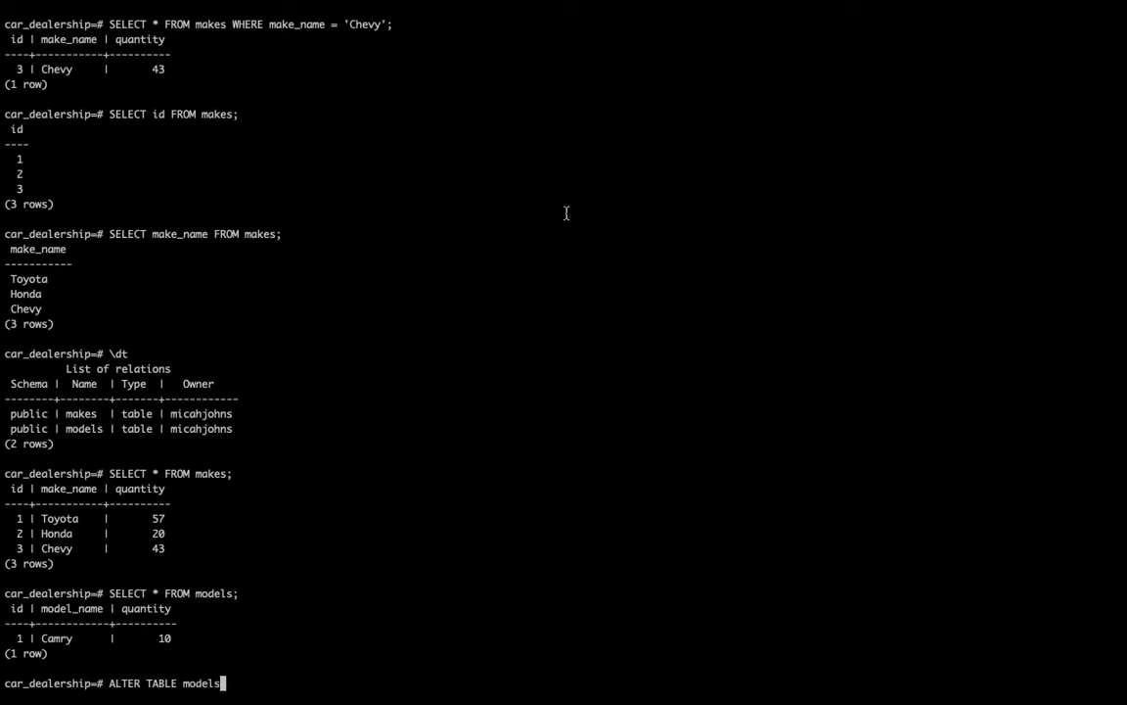
key("Return")
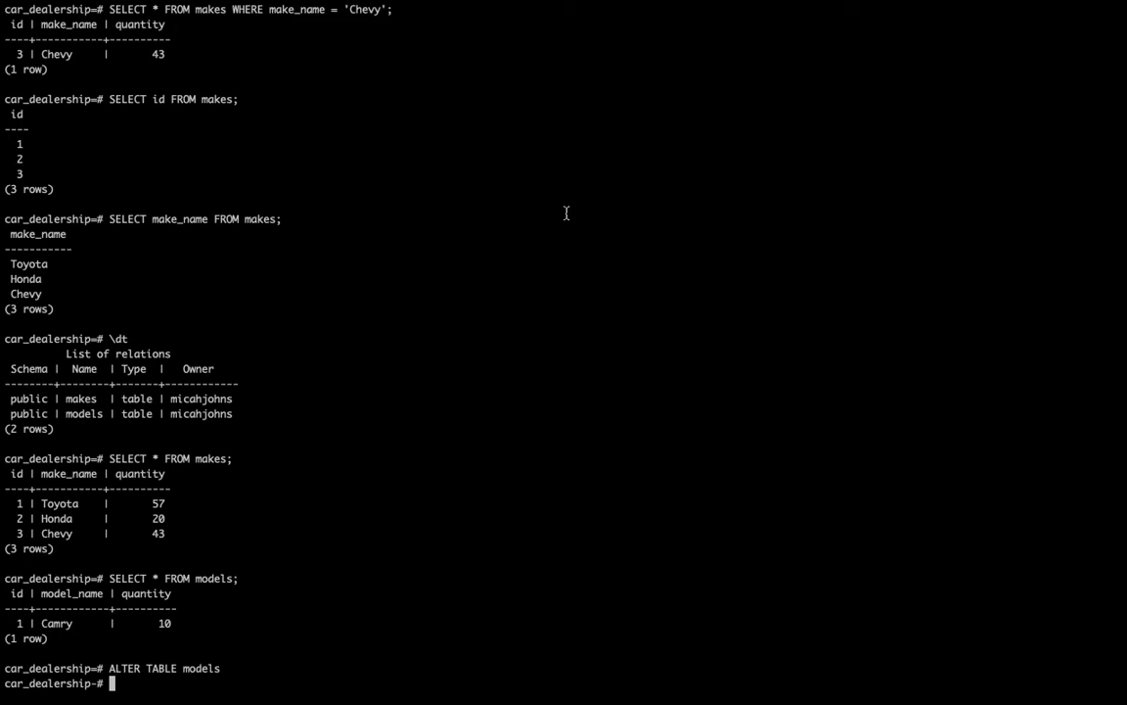
type("SELECT * FROM makes;")
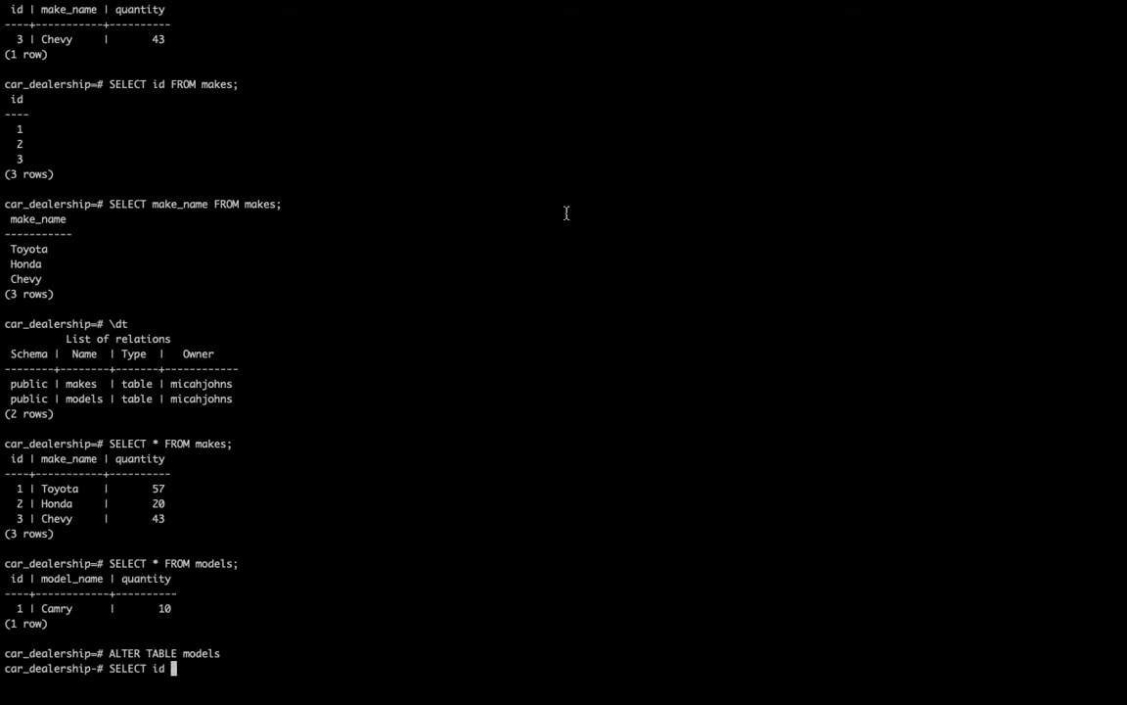
key("ctrl+u")
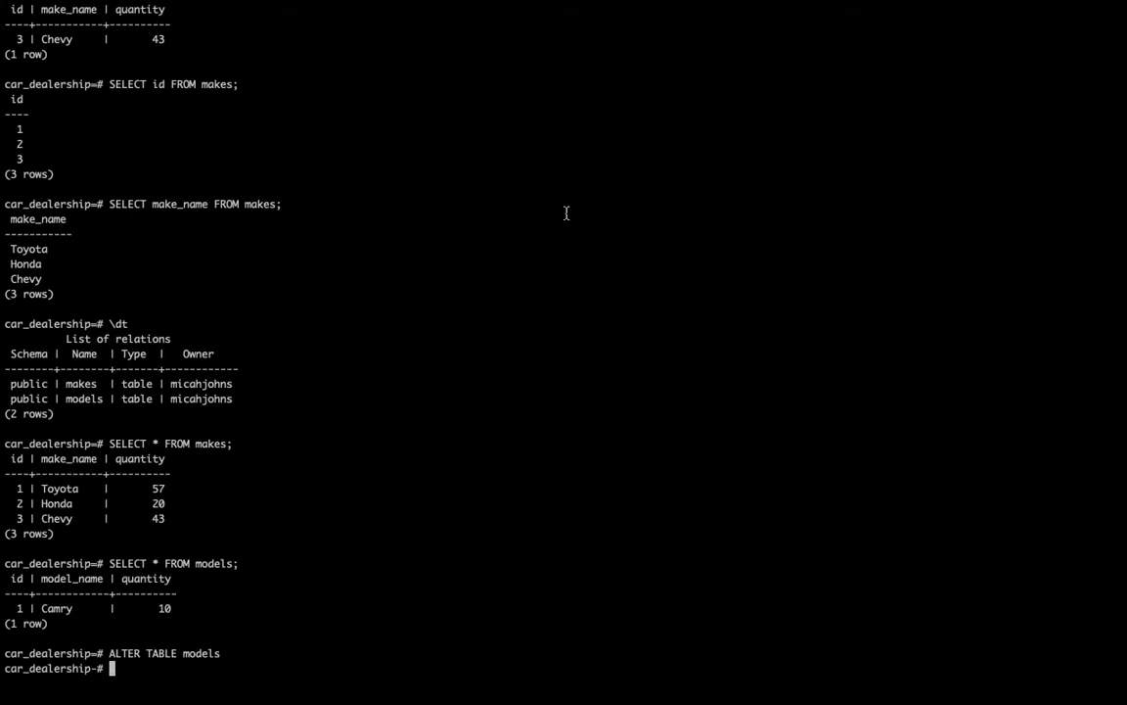
Complete the statement with ADD COLUMN make_id INT; ready to run.
type("ADD COLUMN")
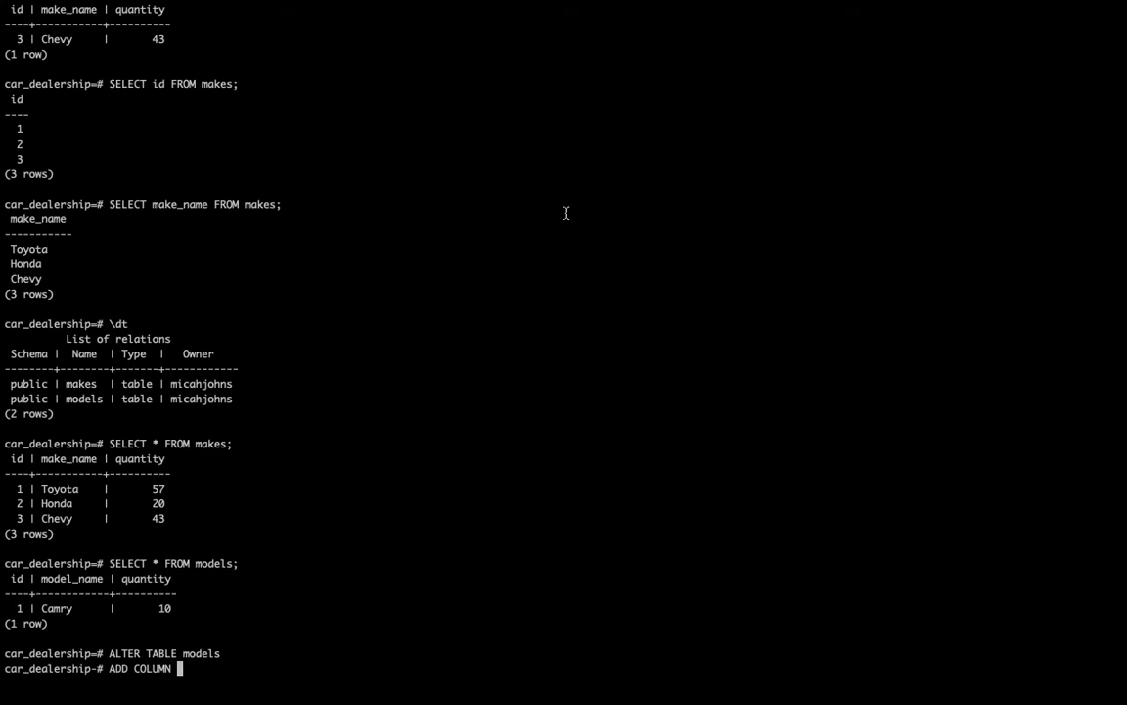
type("make_")
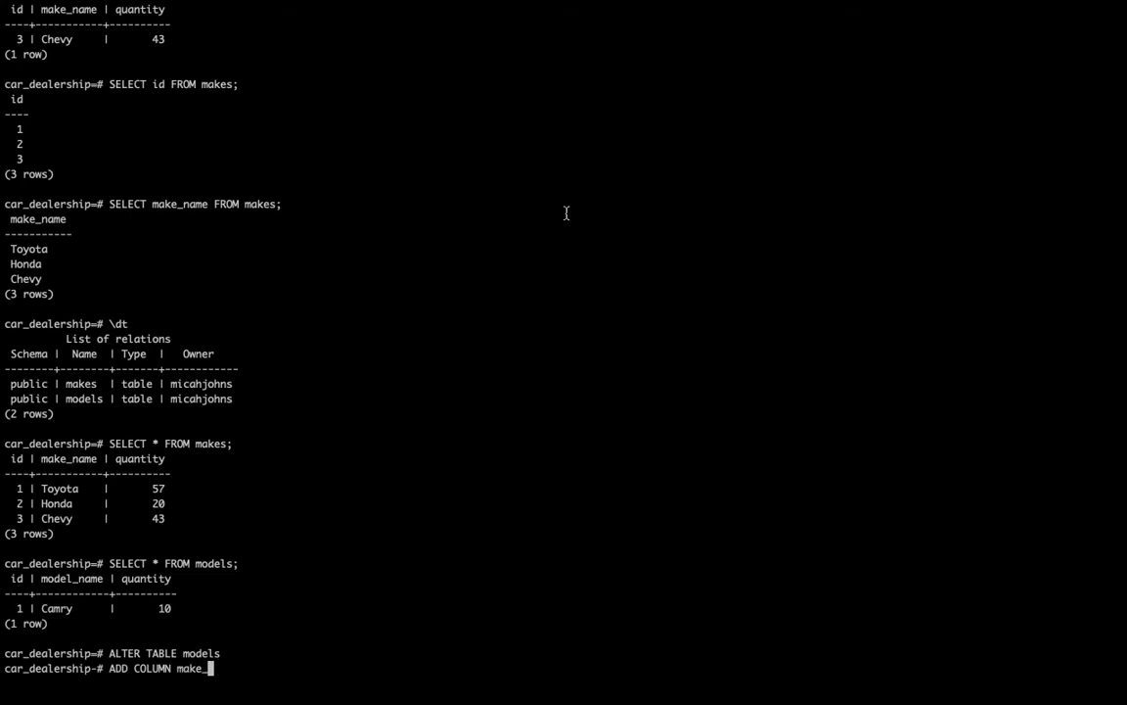
type("id")
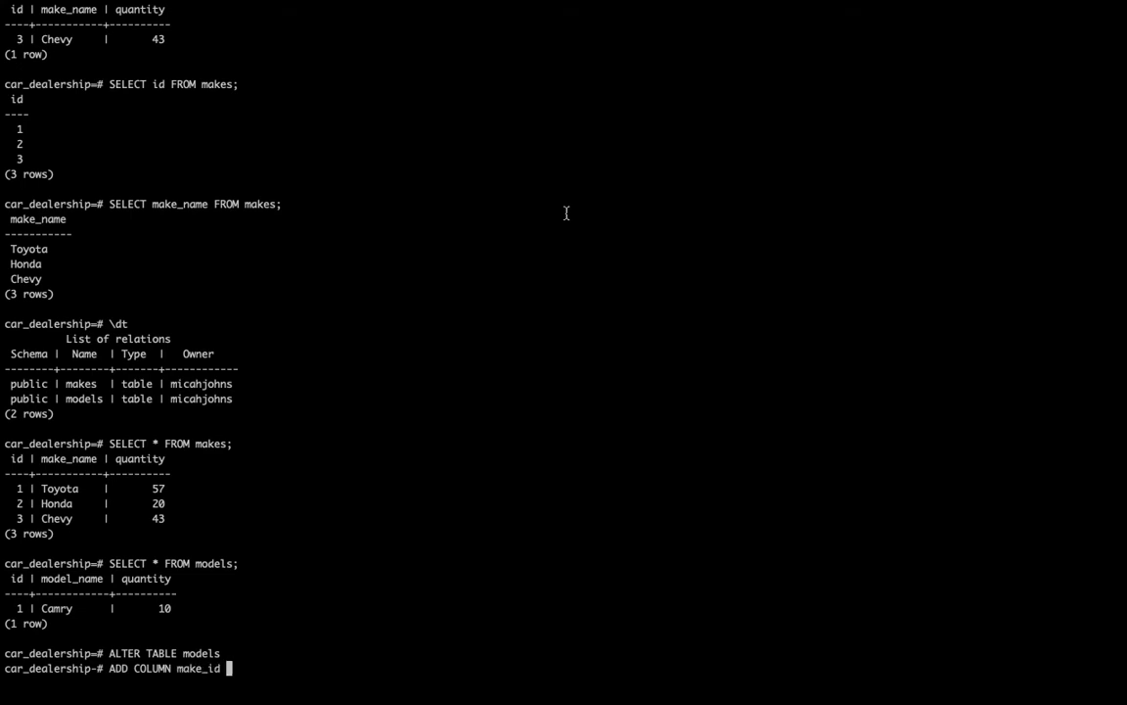
type("INT")
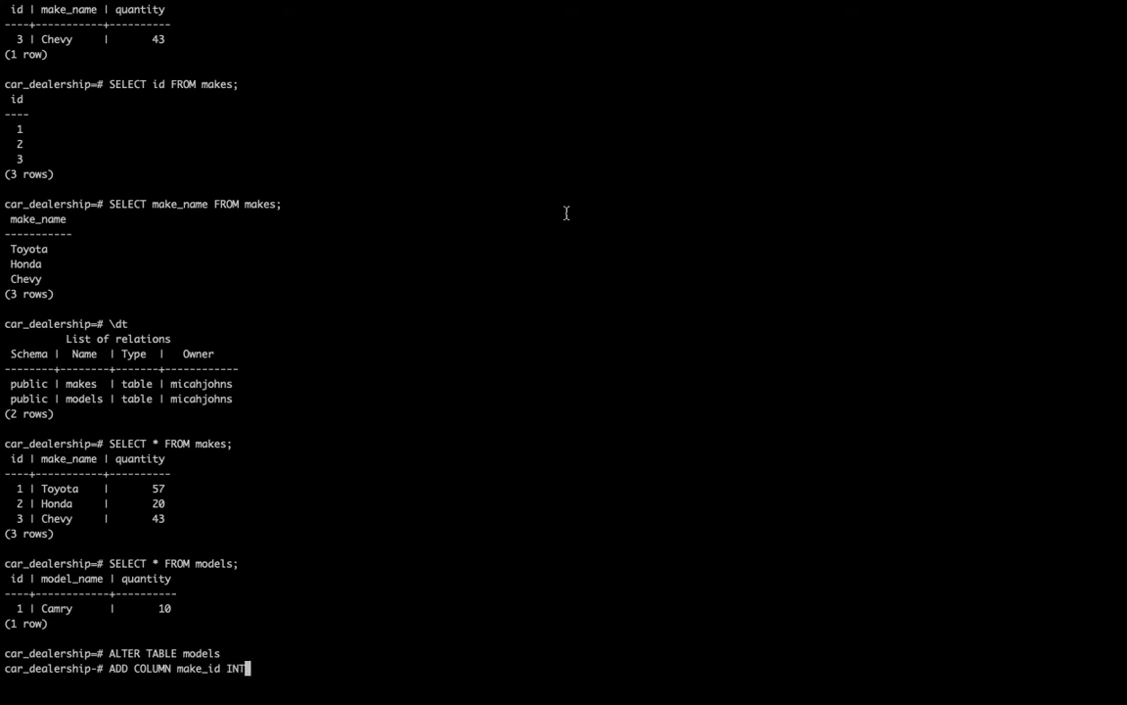
type(";")
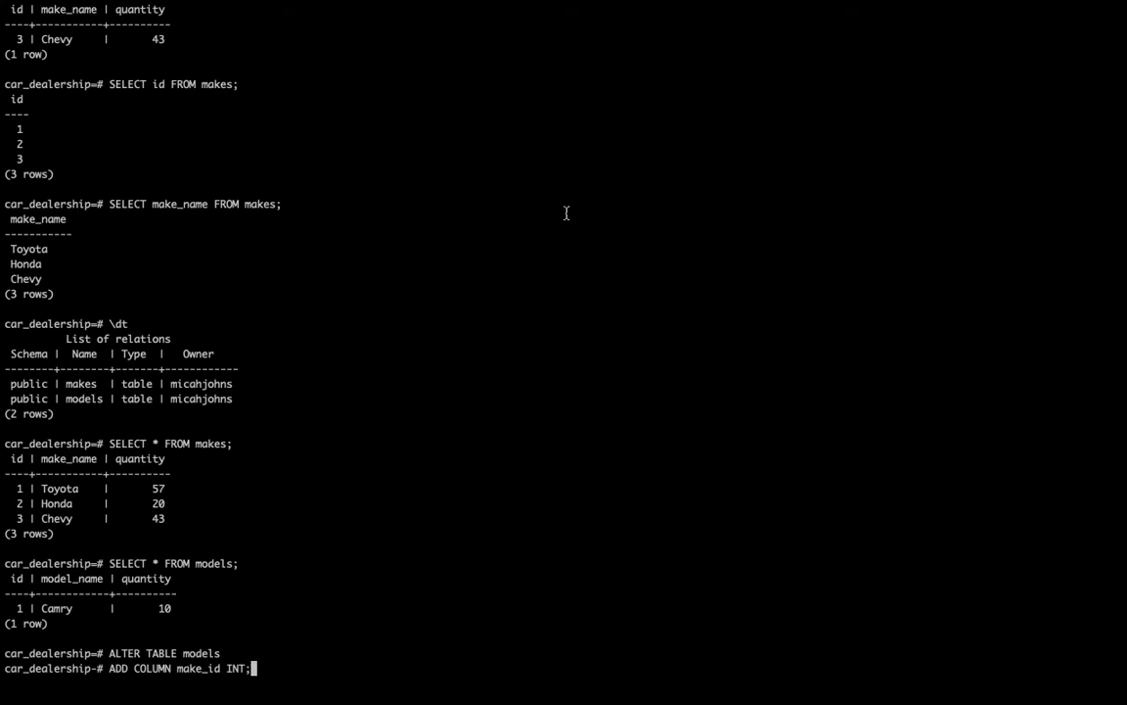
Add the make_id column to models and list models, showing Camry with an empty make_id.
key("Return")
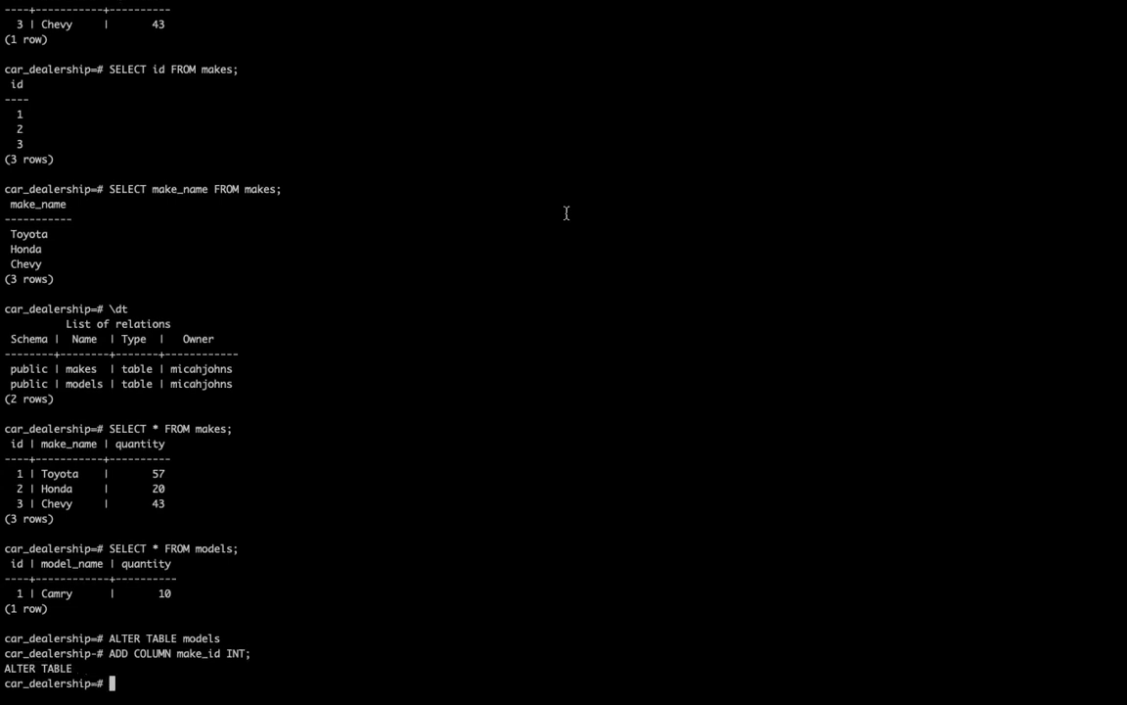
type("SELECT * f")
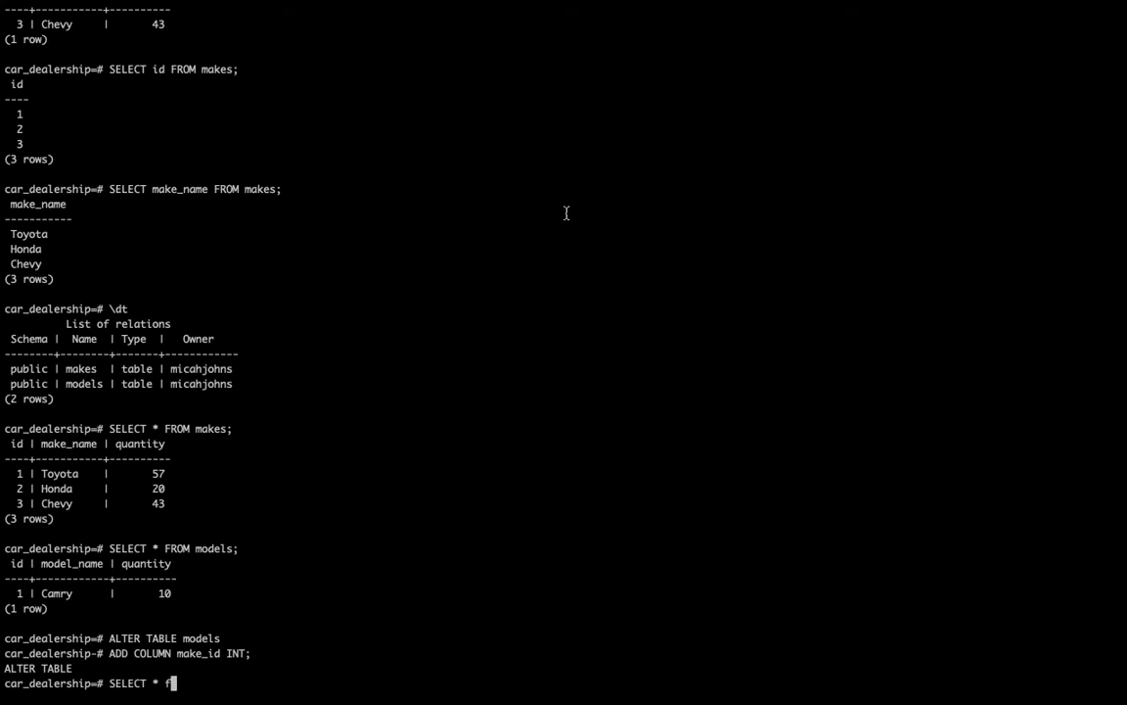
type("ROM mode")
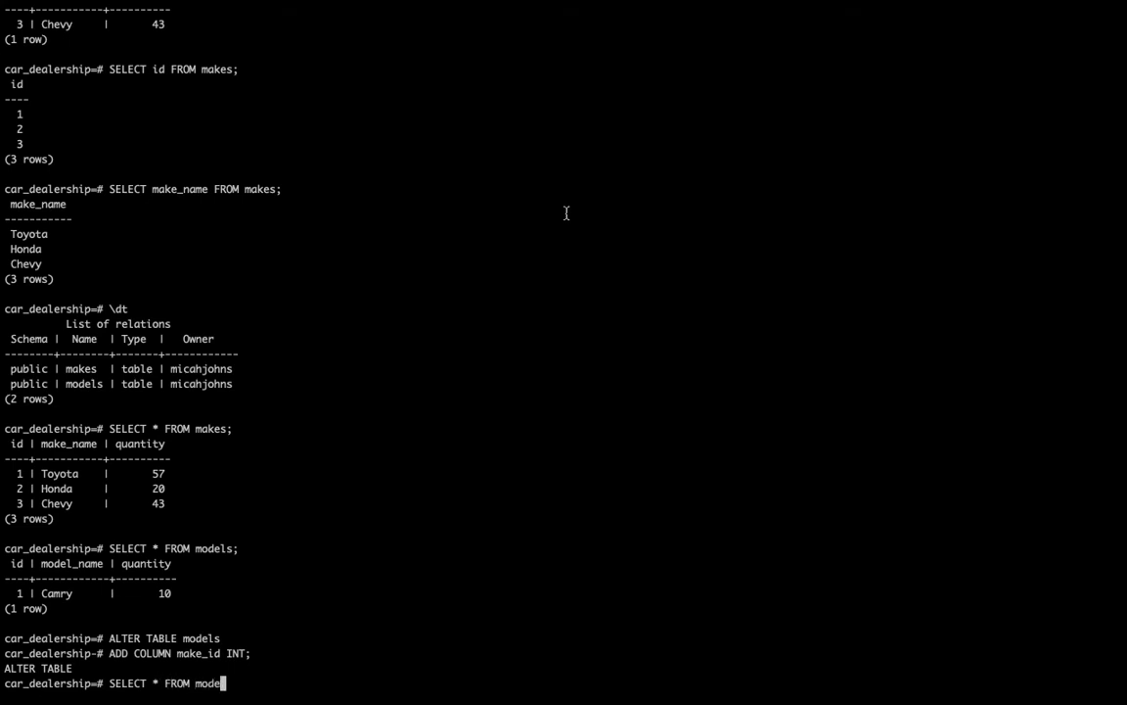
key("Return")
type("\\q")
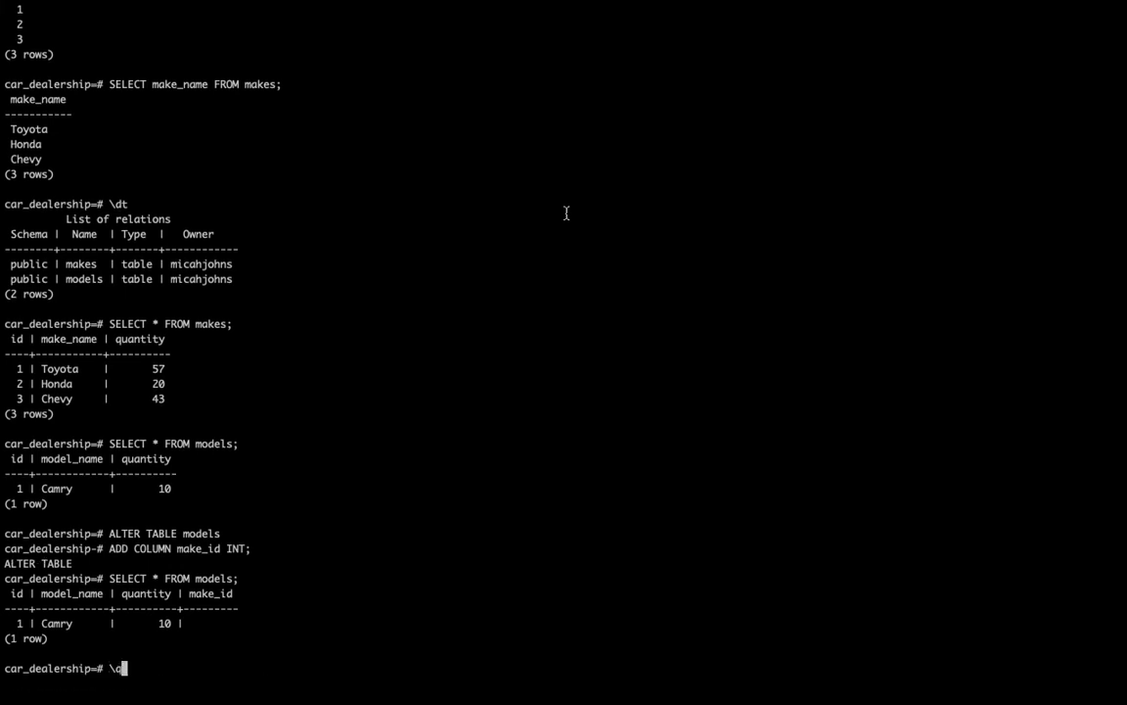
Look up Toyota's row in makes to find its id, then clear the screen.
type("SELECT * FROM makes WHERE make_name = 'Toyota';")
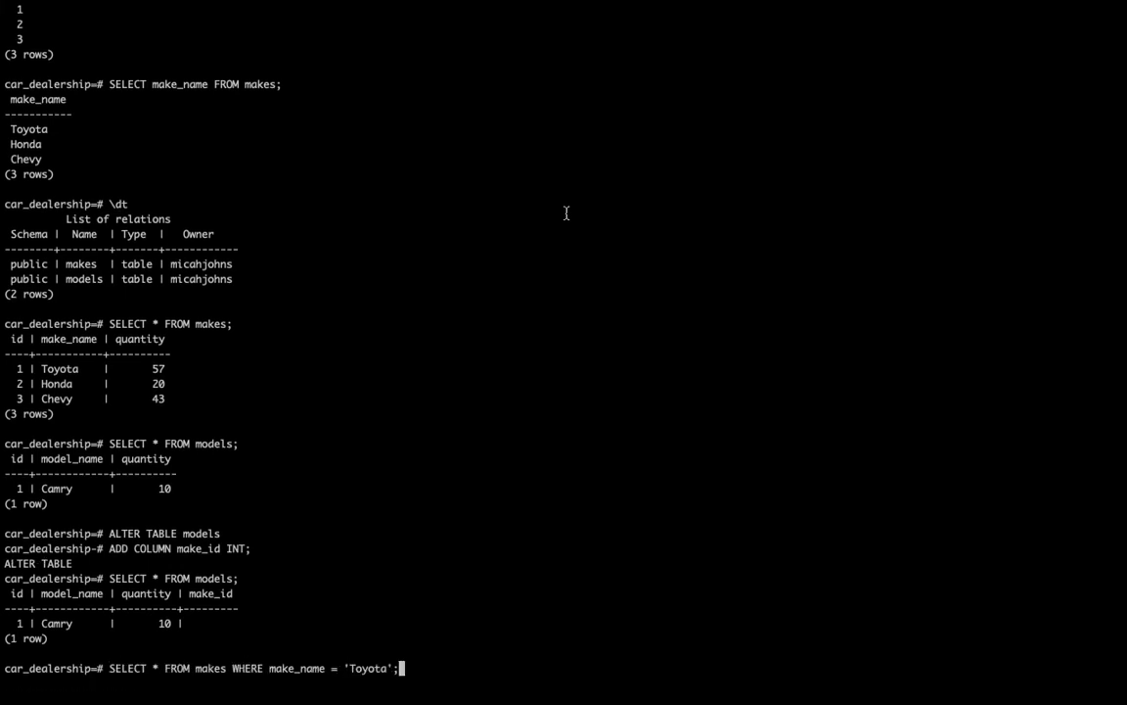
type("clear")
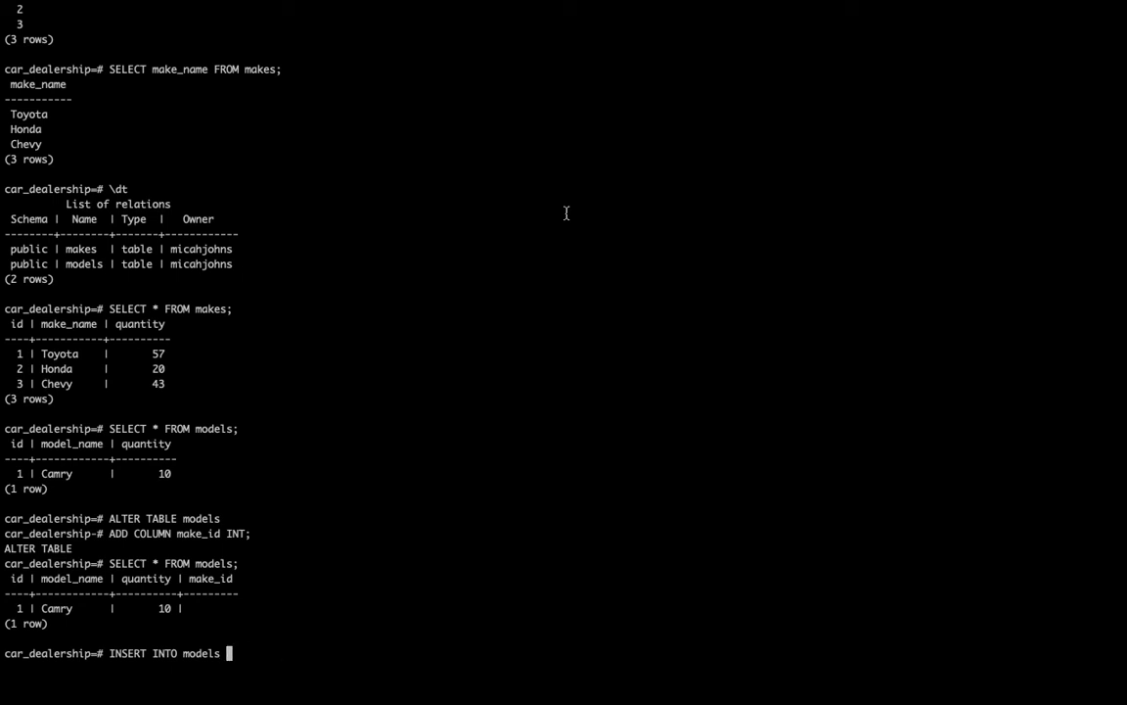
Finish the UPDATE setting make_id = 1 WHERE model_name = 'Camry'.
type("WHE")
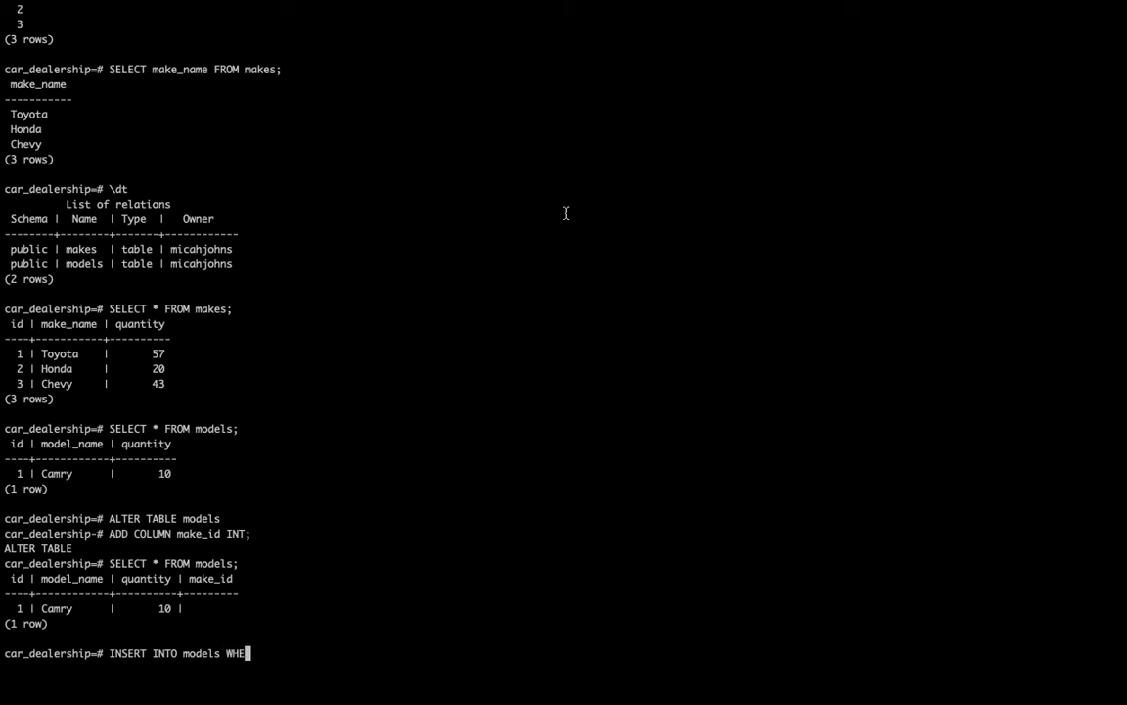
type("RE")
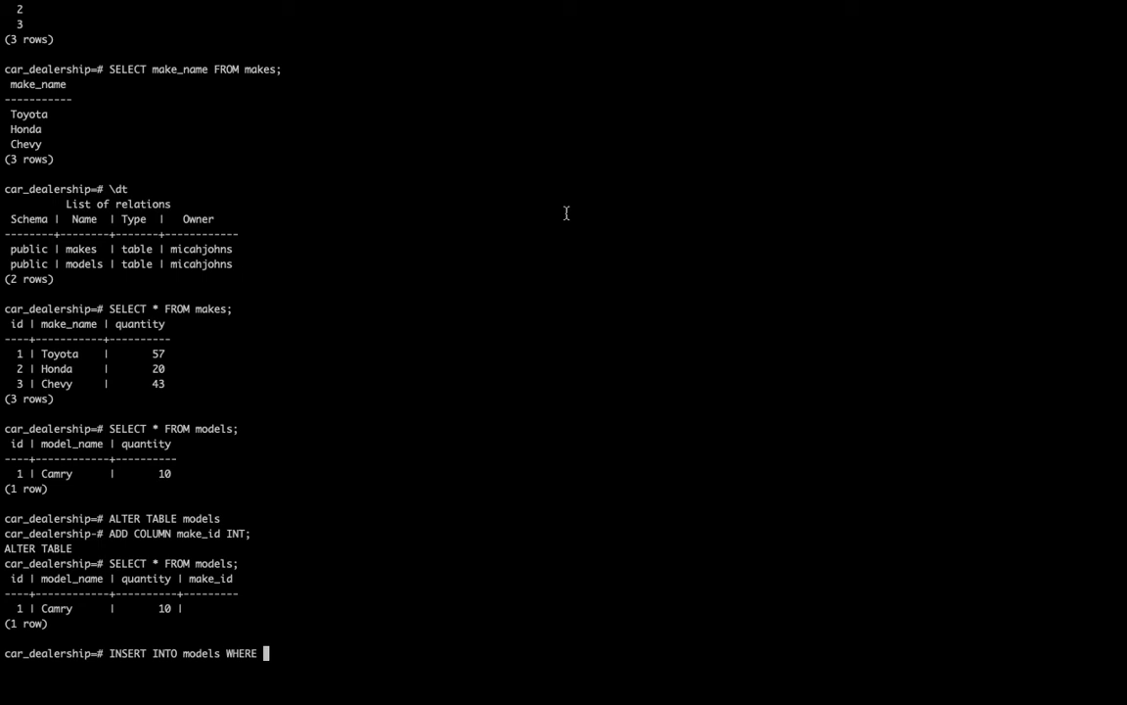
type("model_name")
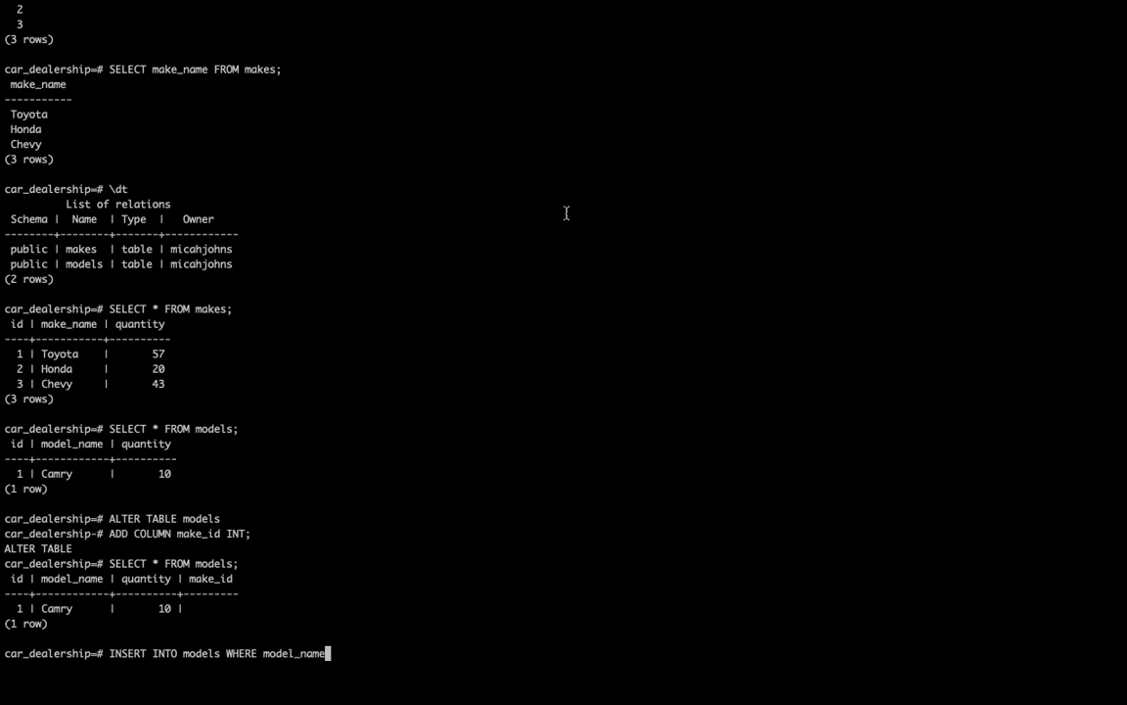
type("=")
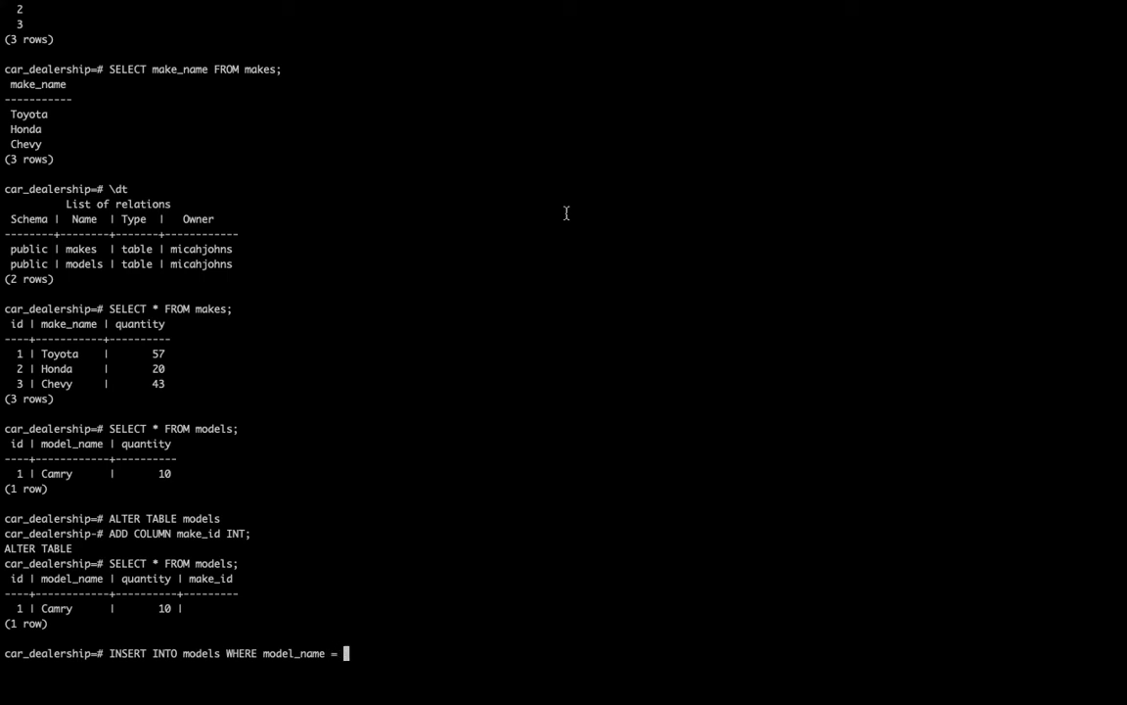
type("'Camry")
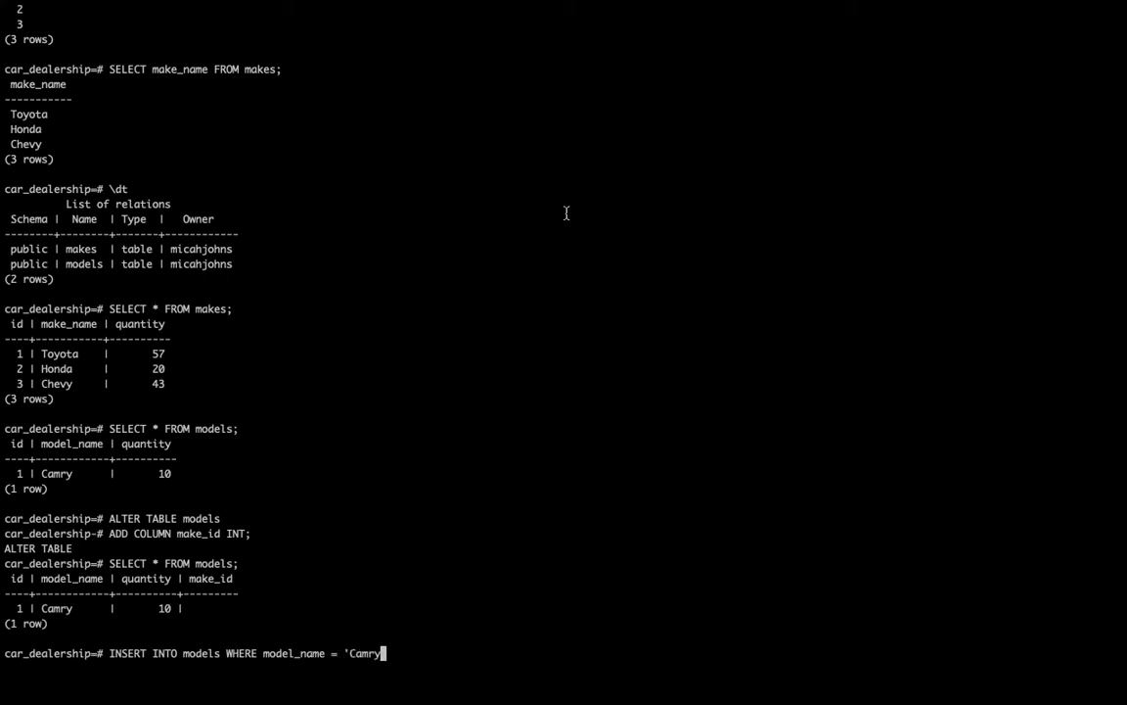
type("';")
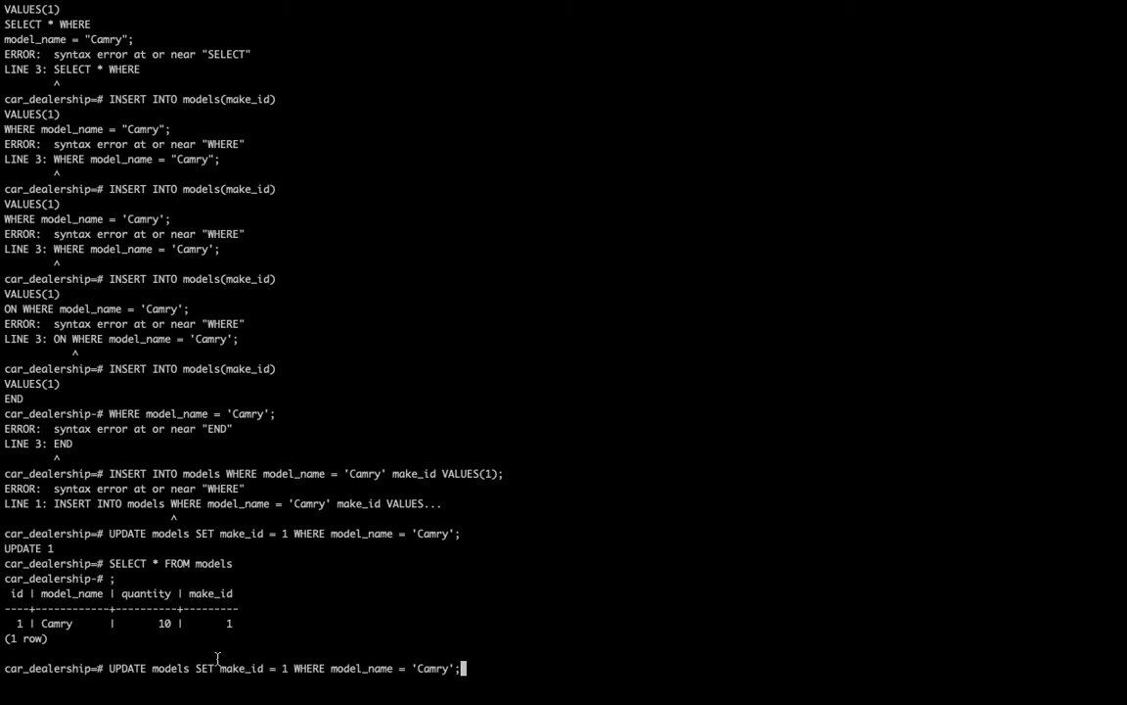
Edit the recalled UPDATE so Camry's make_id becomes 21 instead of 1.
key("BackSpace")
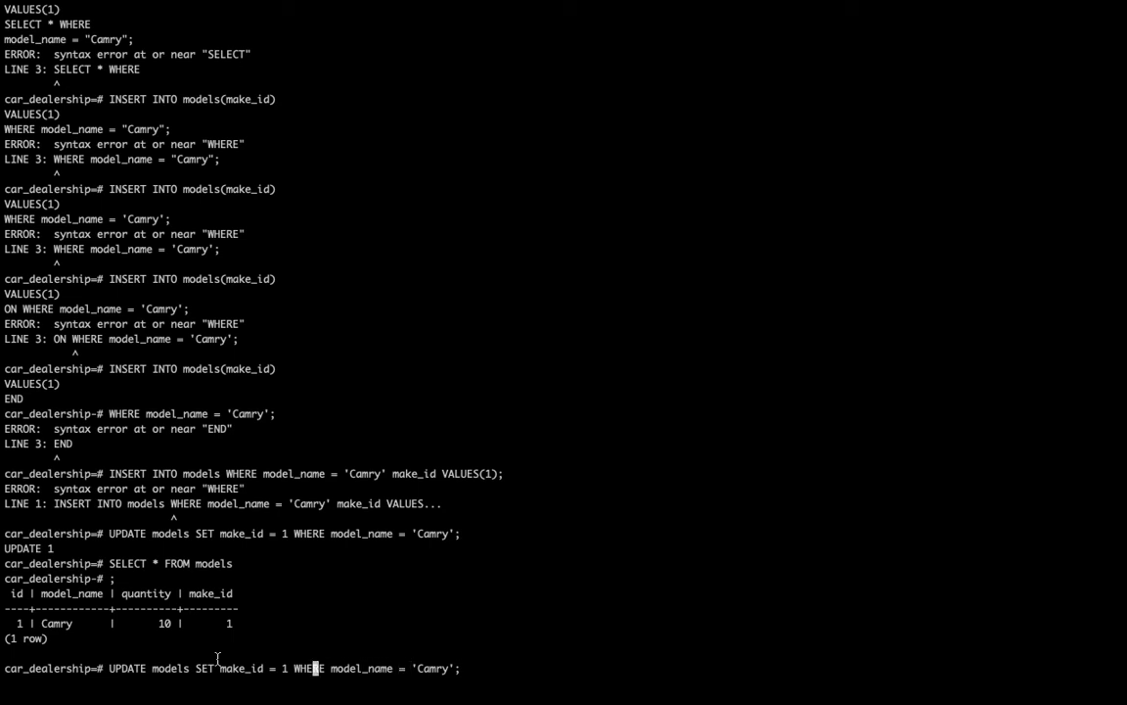
key("BackSpace")
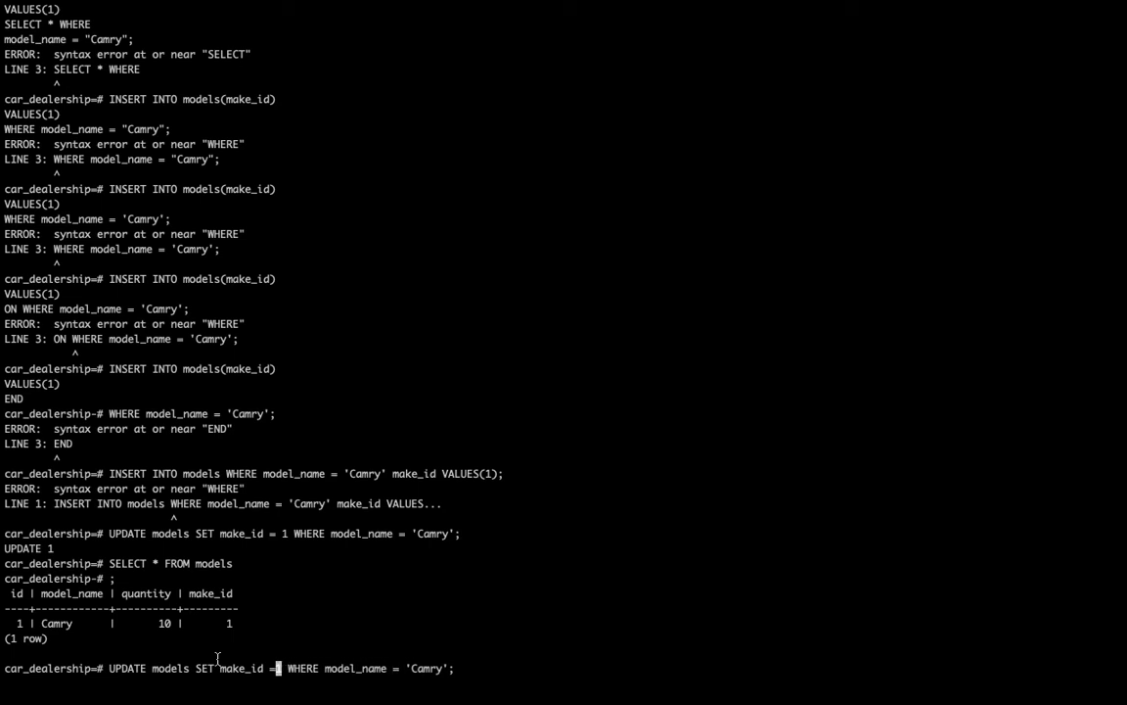
type("2")
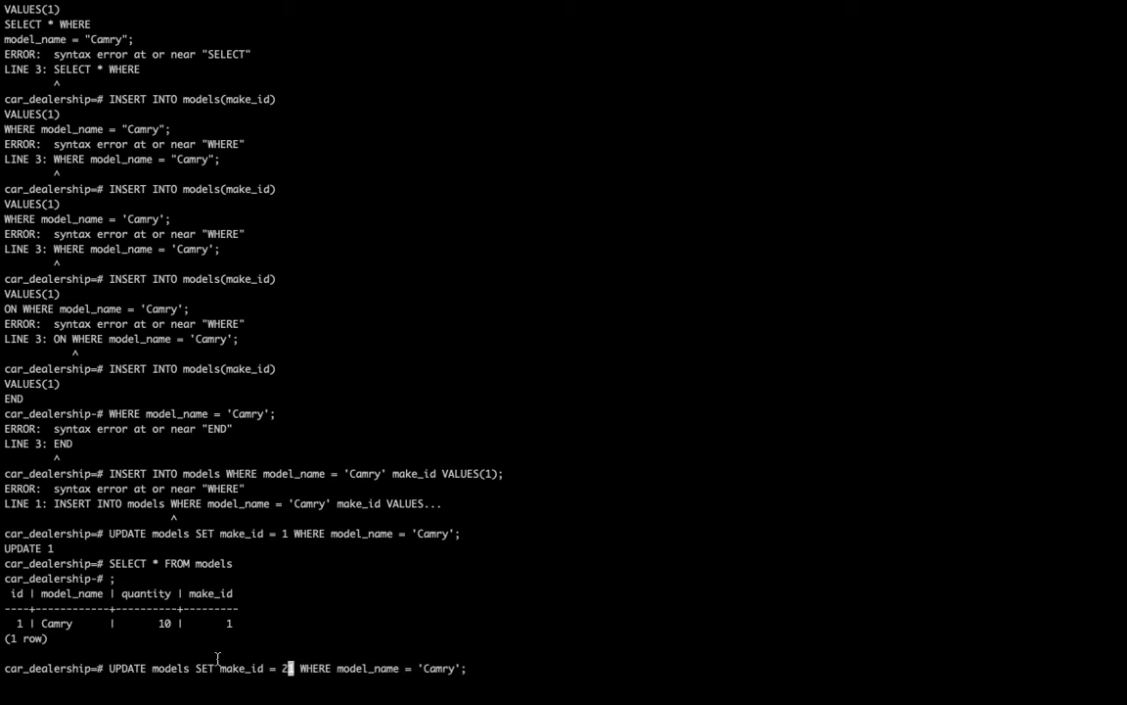
type("1")
type("SELEC")
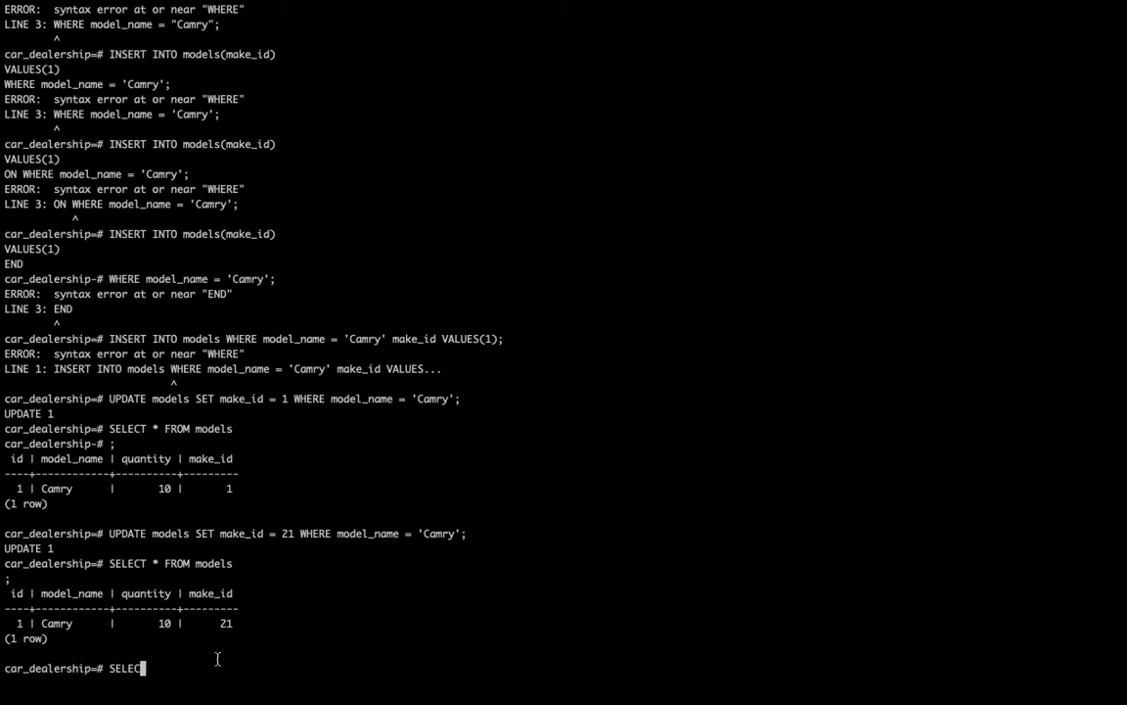
Run UPDATE models SET make_id = 1 WHERE model_name = 'Camry', returning UPDATE 1.
type("UPDATE")
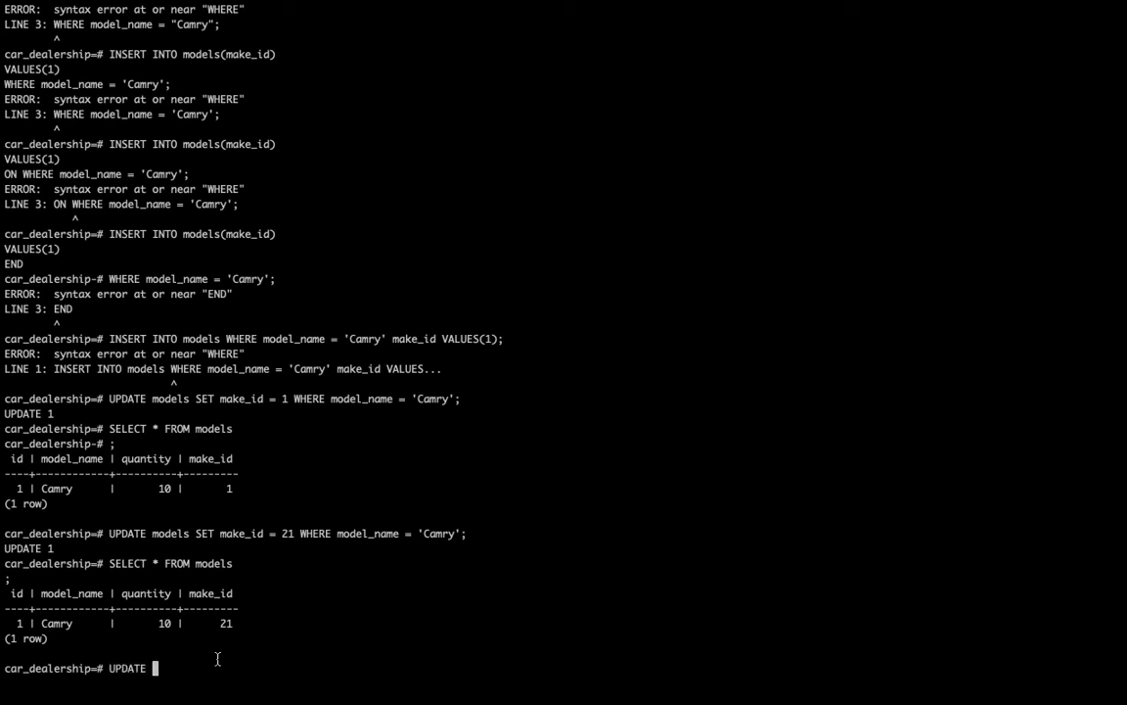
type("models SET m")
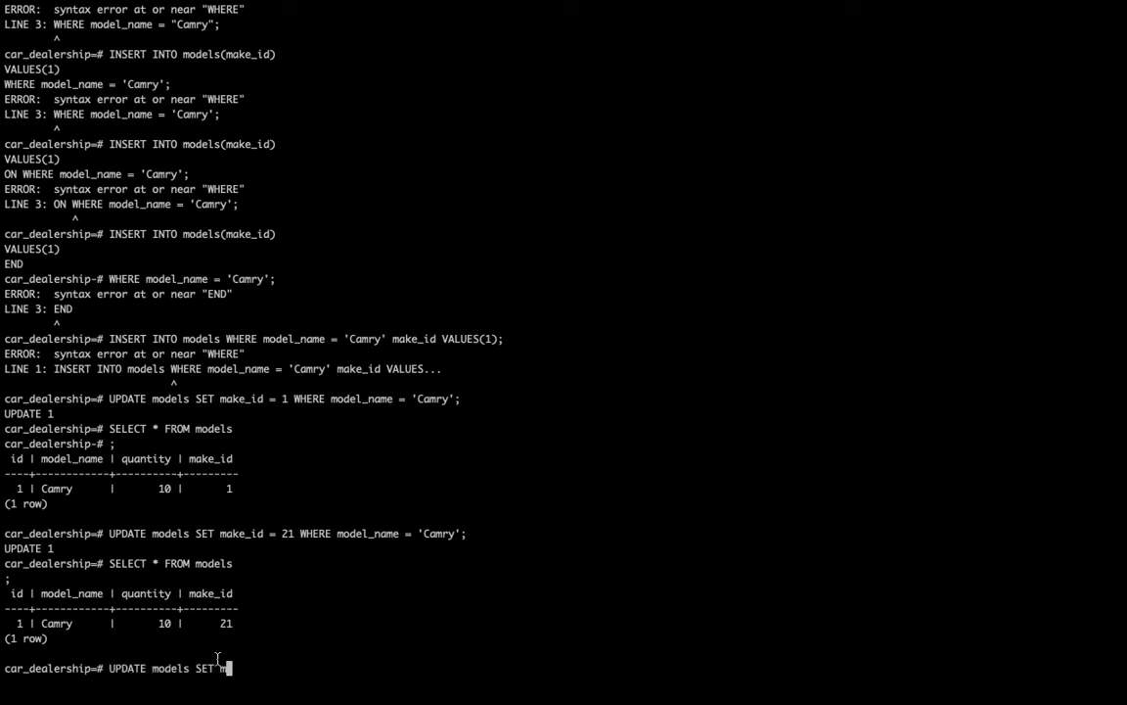
type("ake_id")
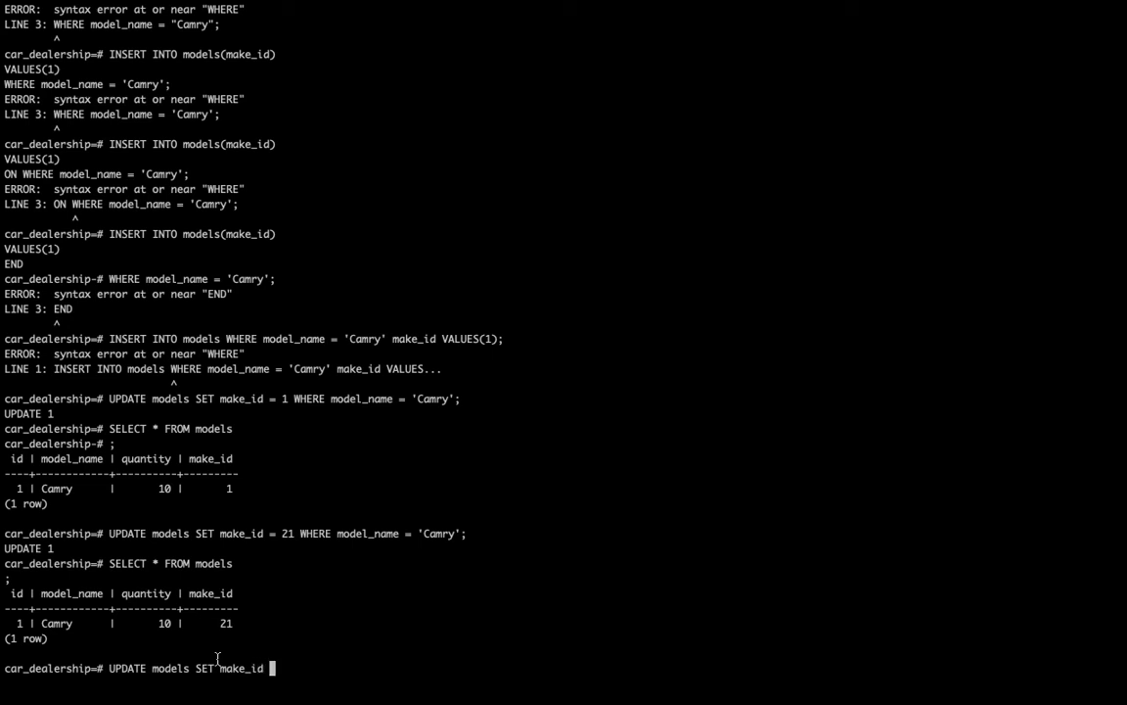
type("= 1 W")
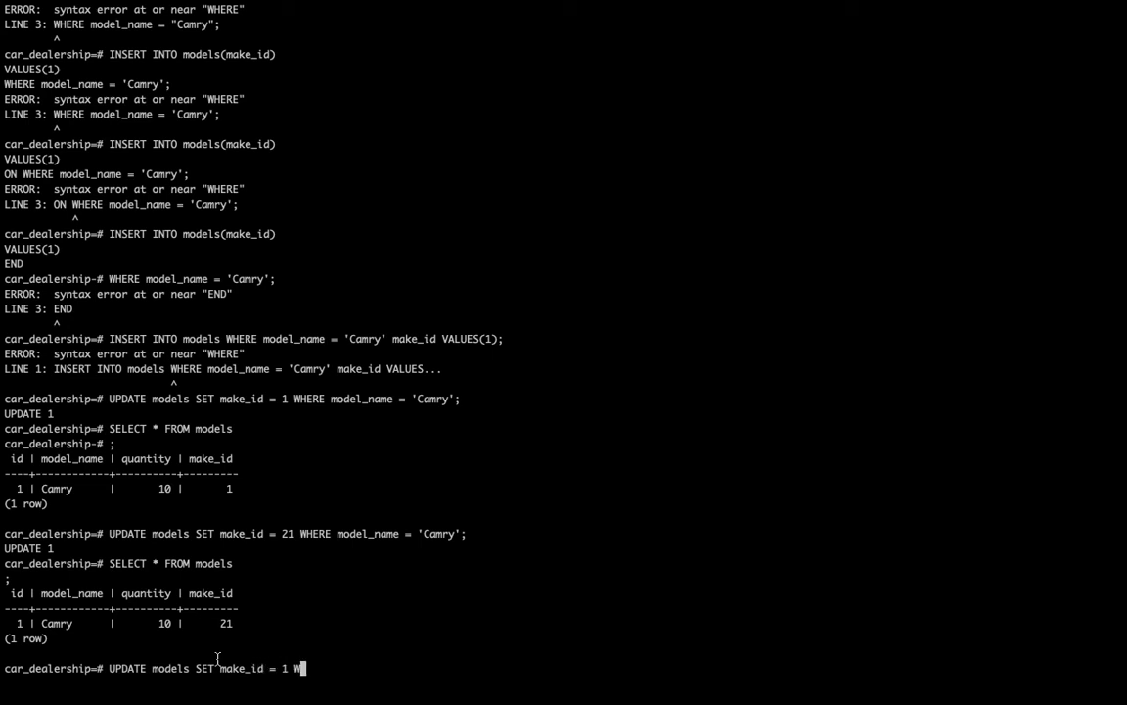
type("HERE model_name = '")
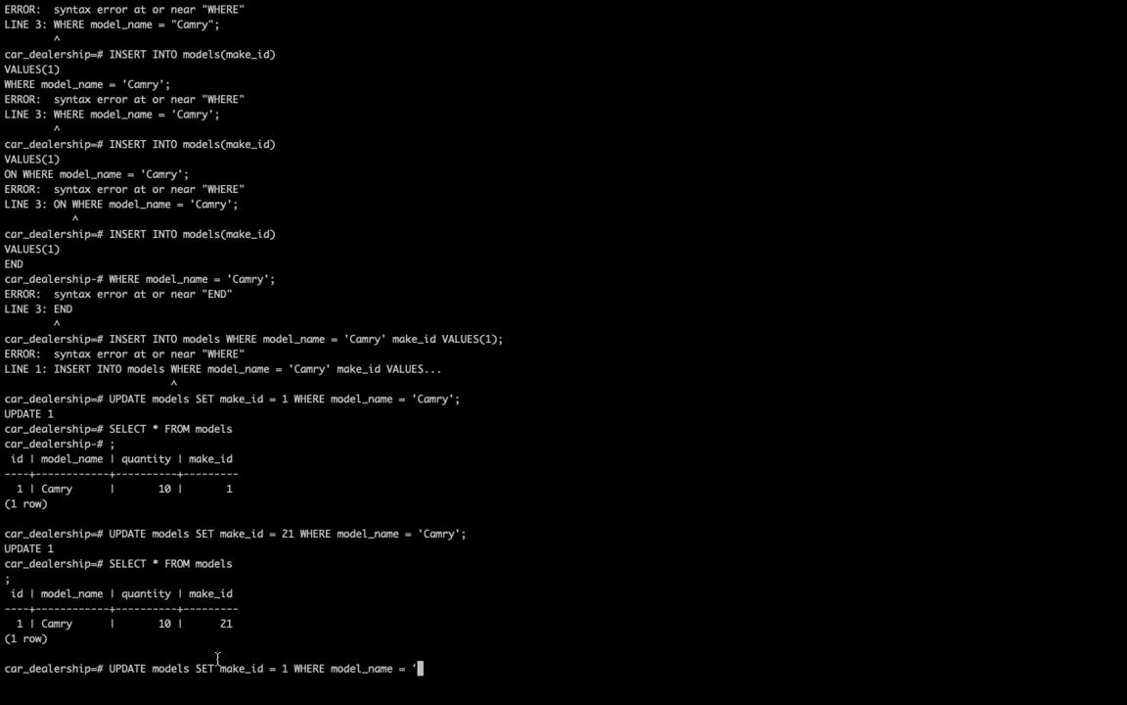
type("Camry'")
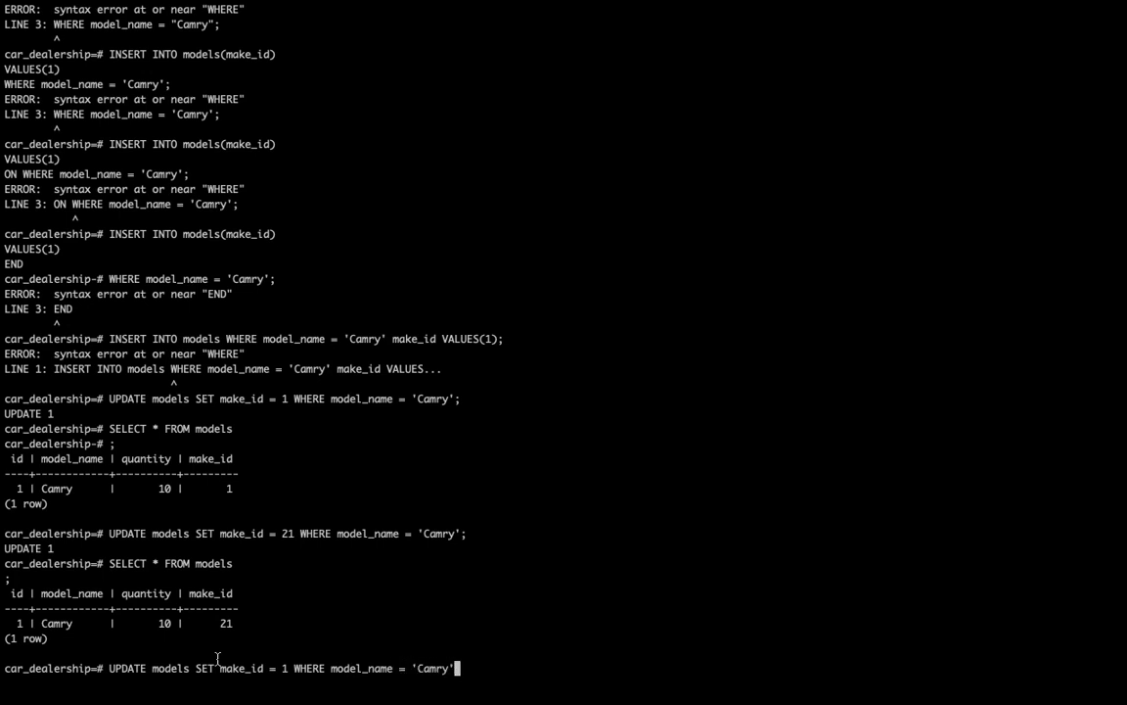
type(";")
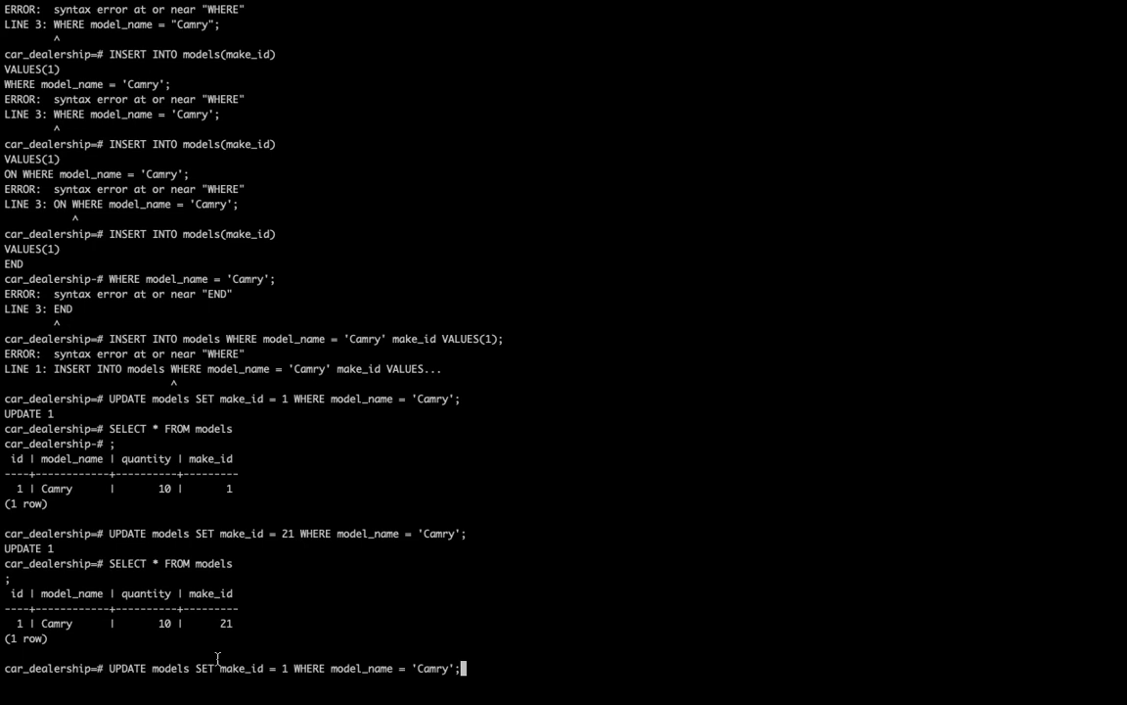
key("Return")
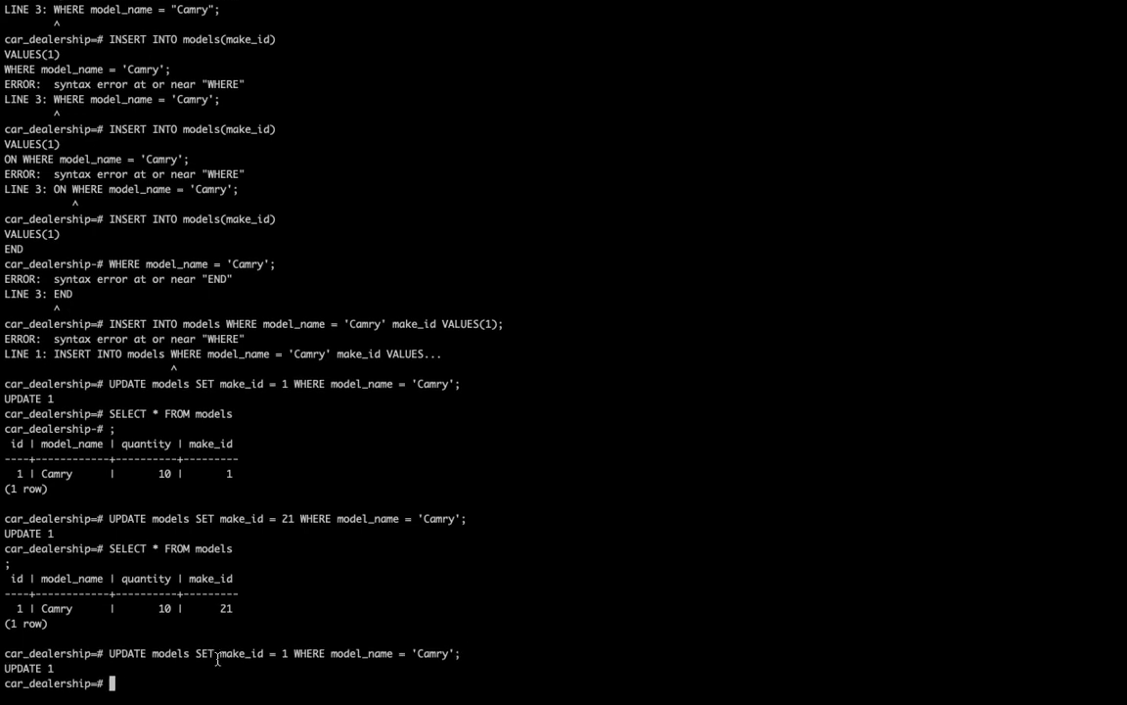
List models and makes to confirm Camry's make_id 1 matches Toyota's id.
type("SELECT *")
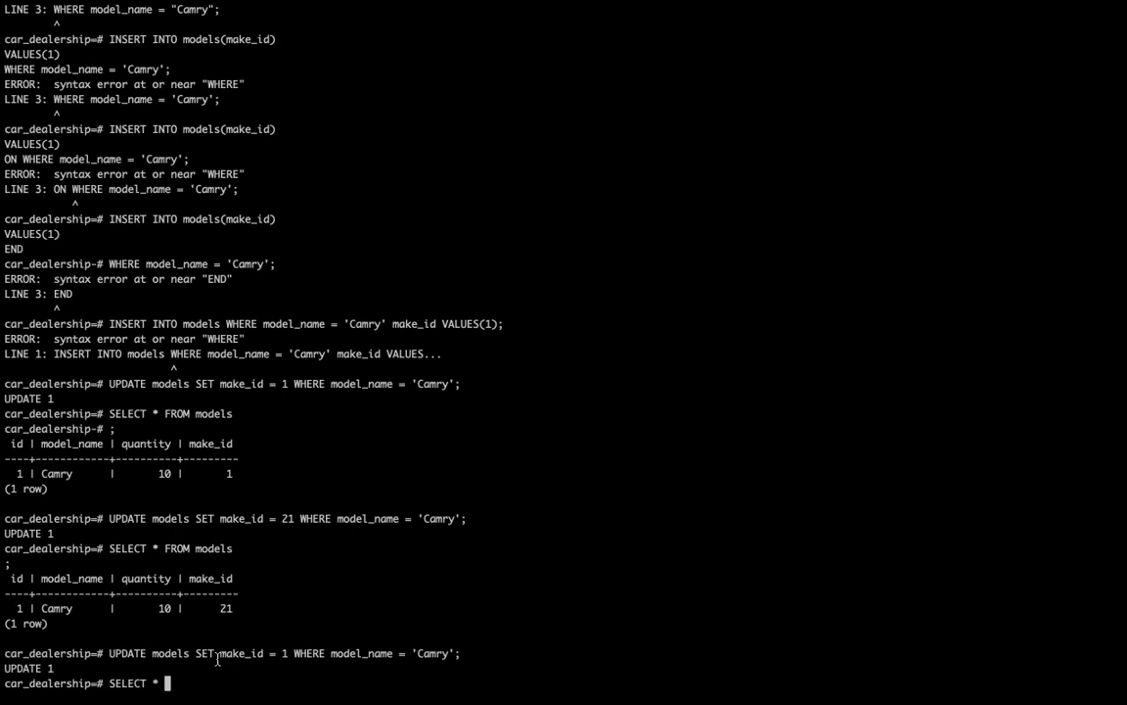
type("FROM models;")
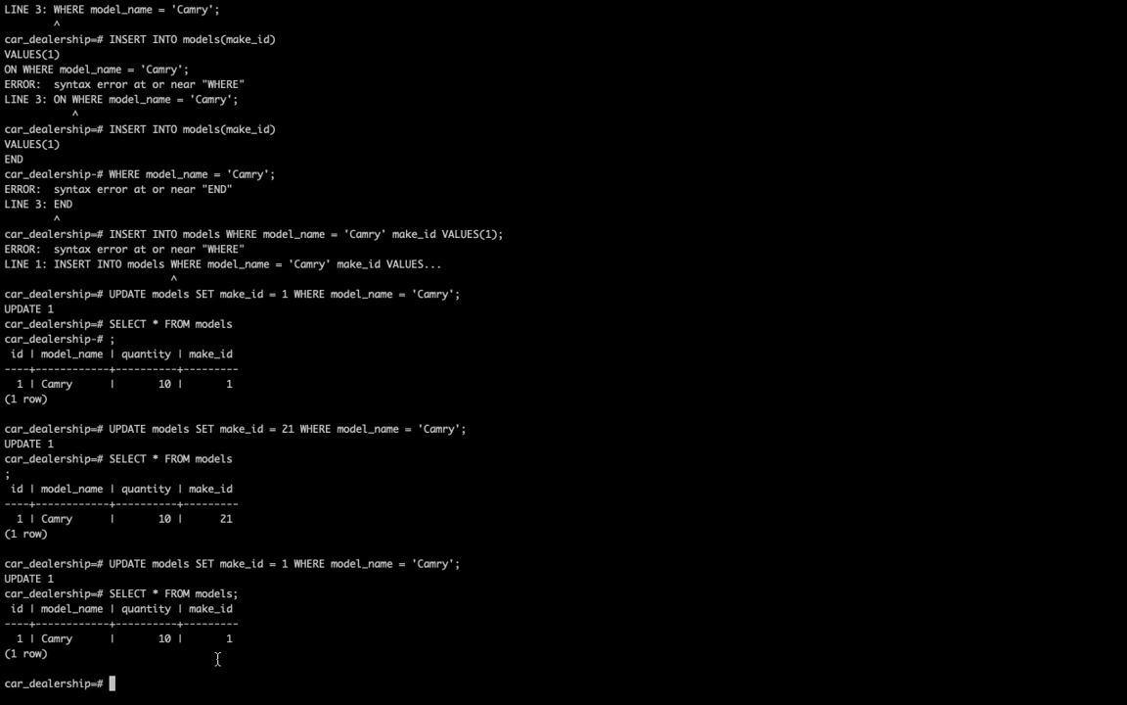
type("SELECT * FROM models;")
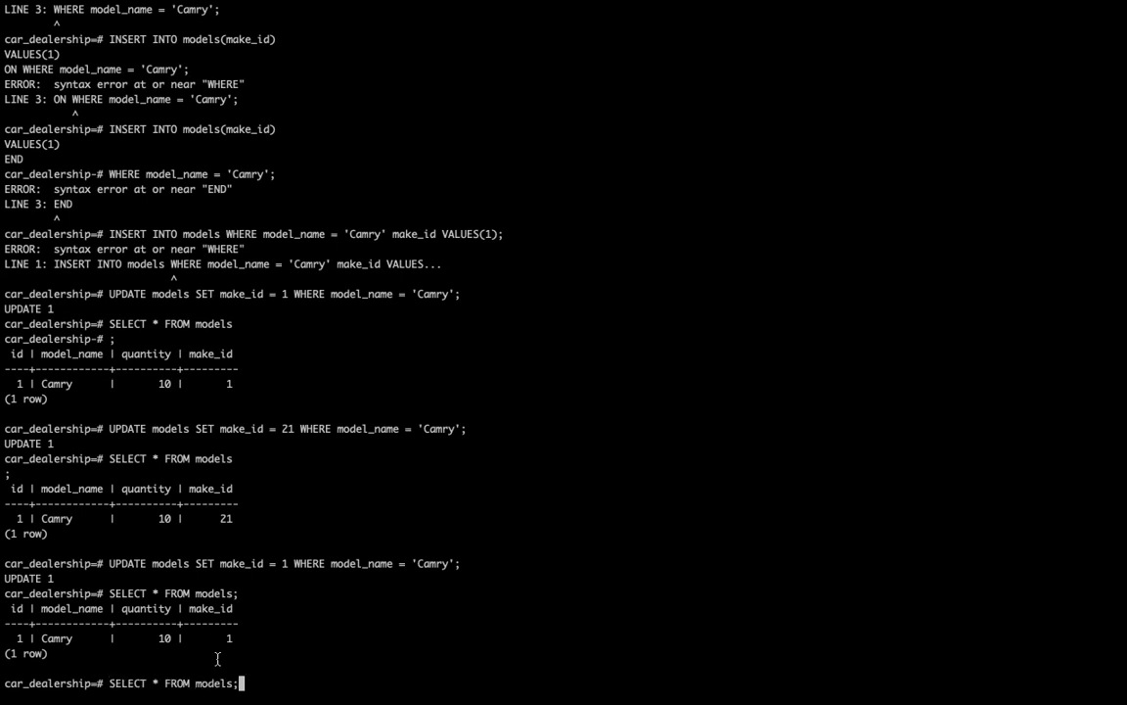
type("make")
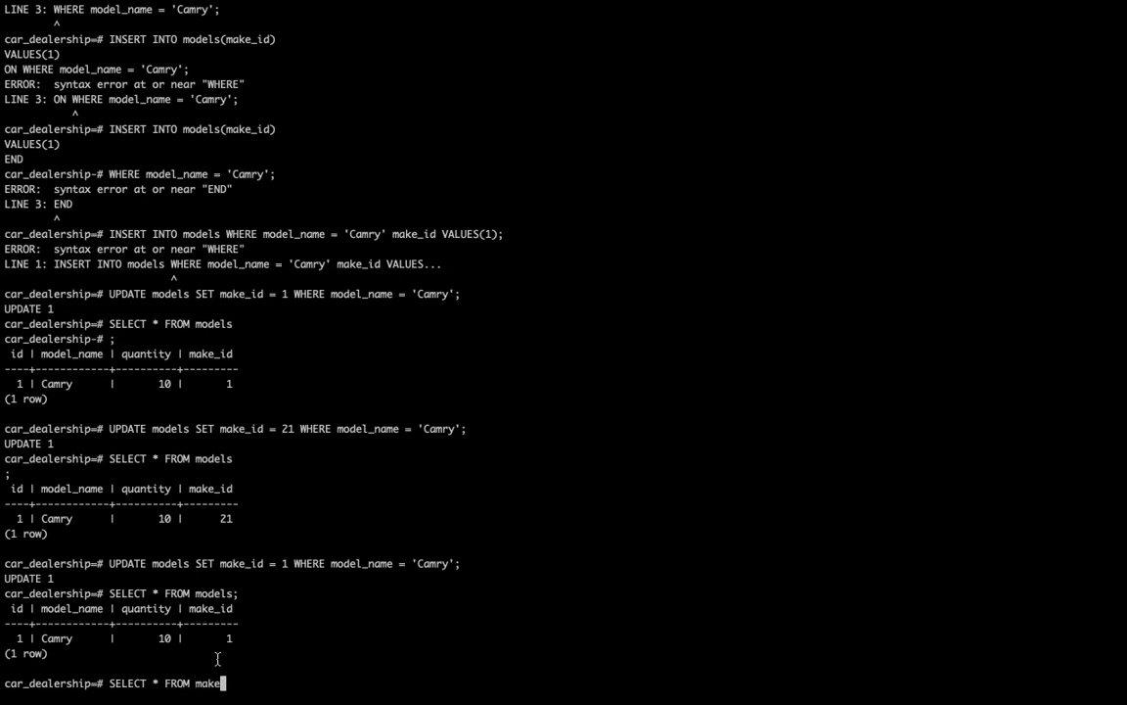
key("Return")
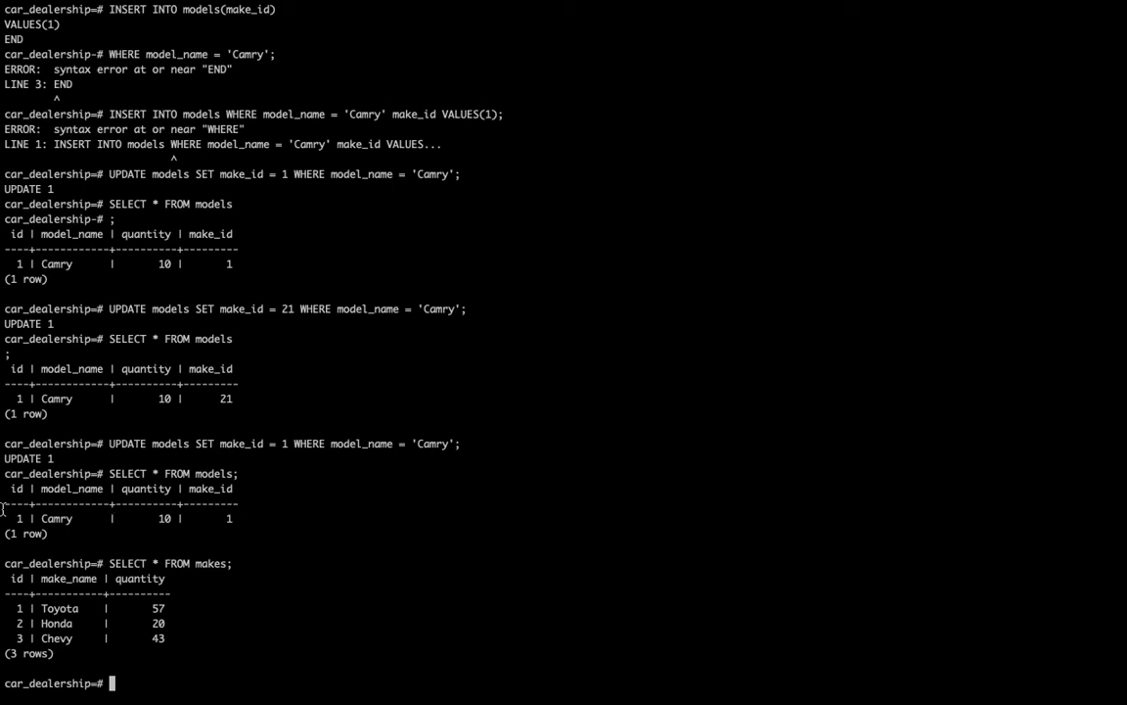
mouse_move(348, 513)
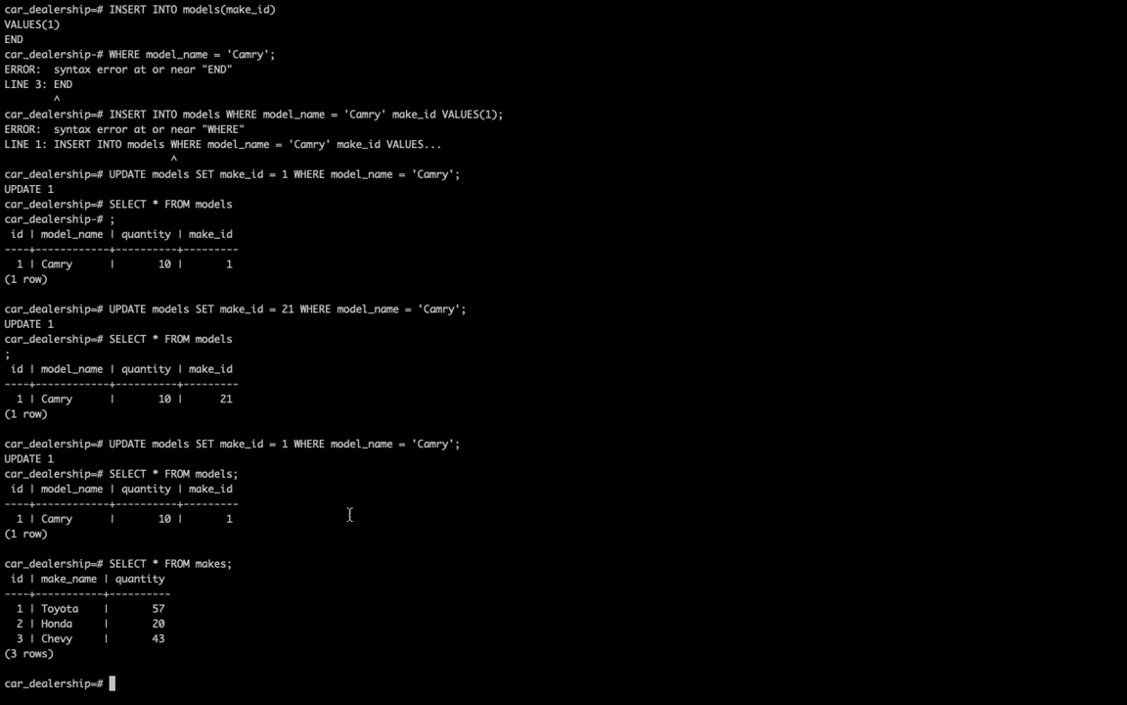
mouse_move(368, 520)
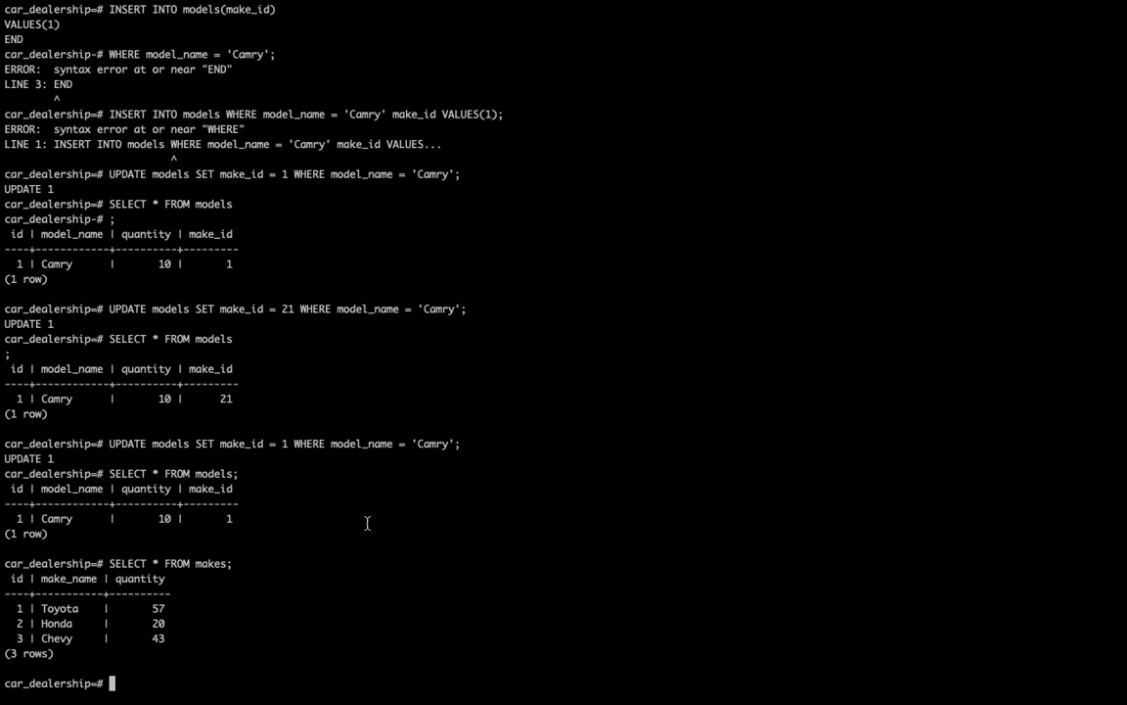